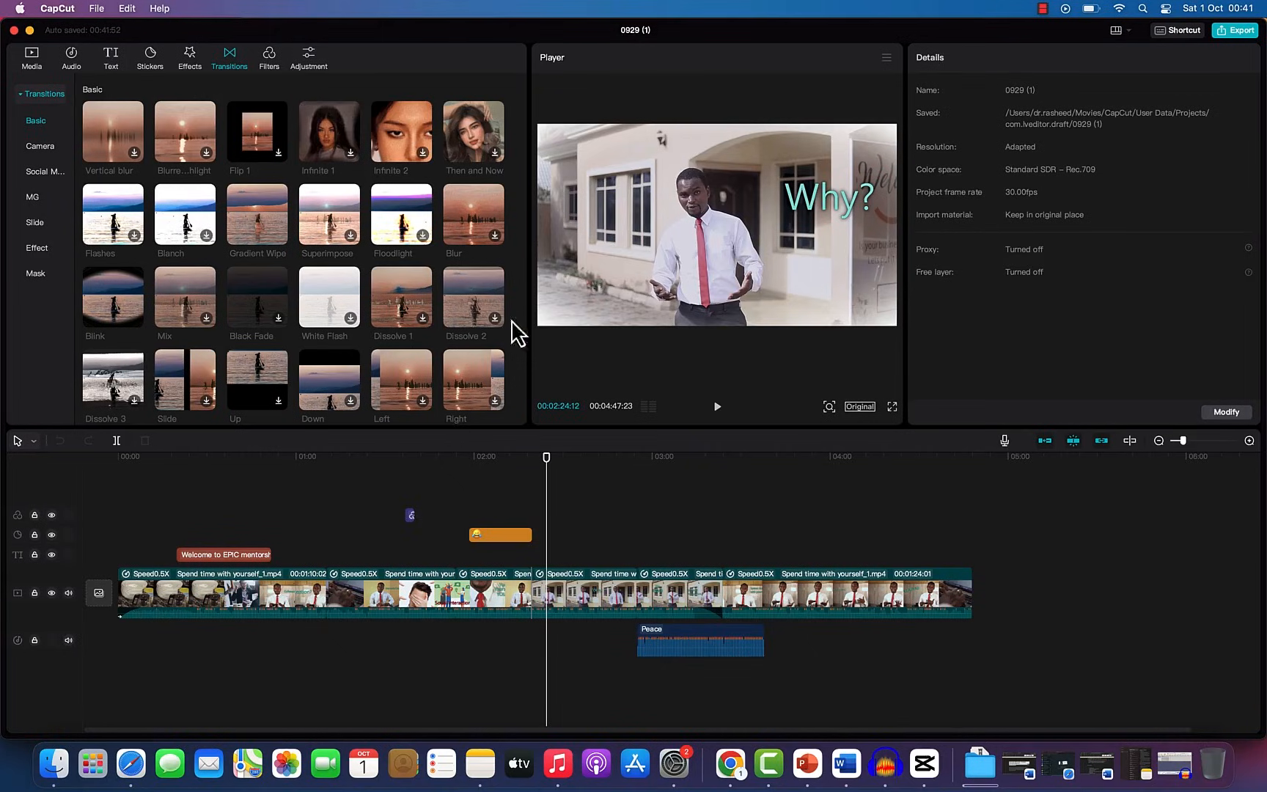
{"action": "mouse_move", "coordinate": [431, 541]}
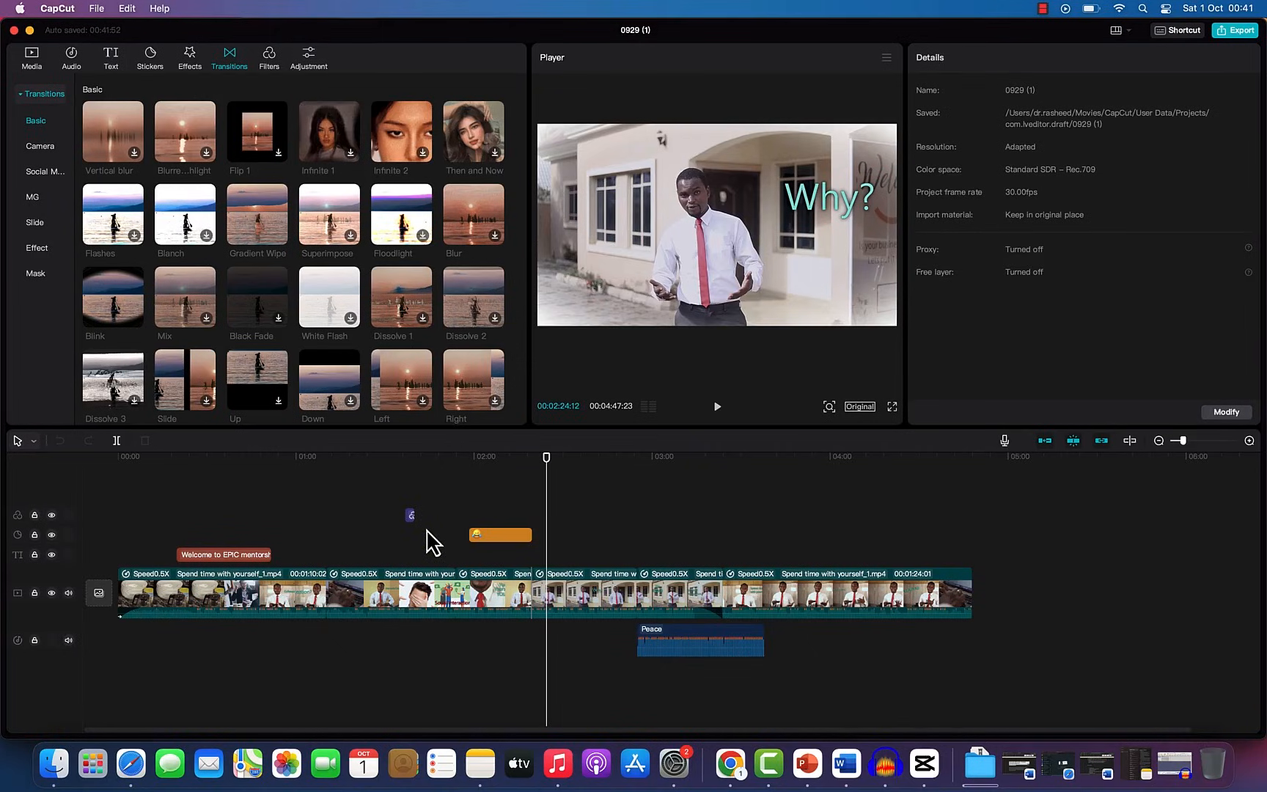
{"action": "mouse_move", "coordinate": [185, 212]}
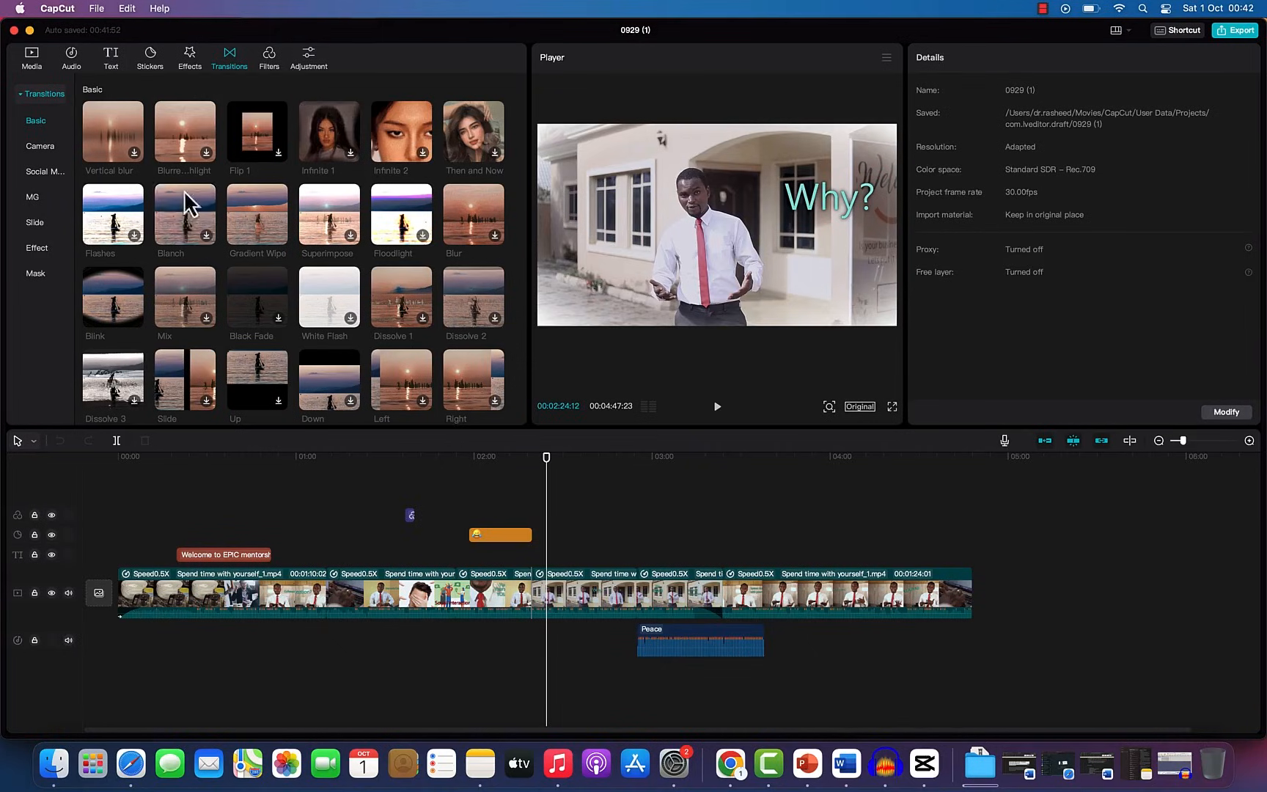
{"action": "mouse_move", "coordinate": [148, 58]}
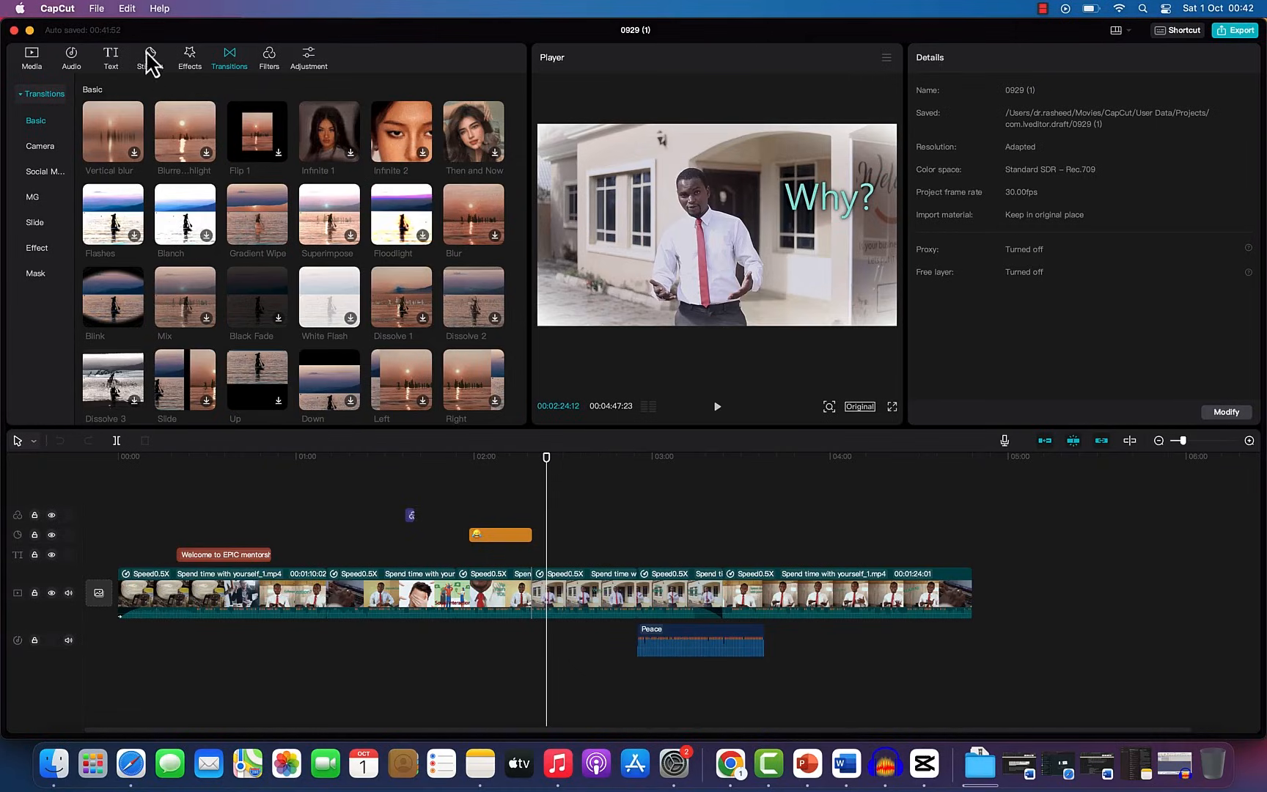
{"action": "mouse_move", "coordinate": [120, 101]}
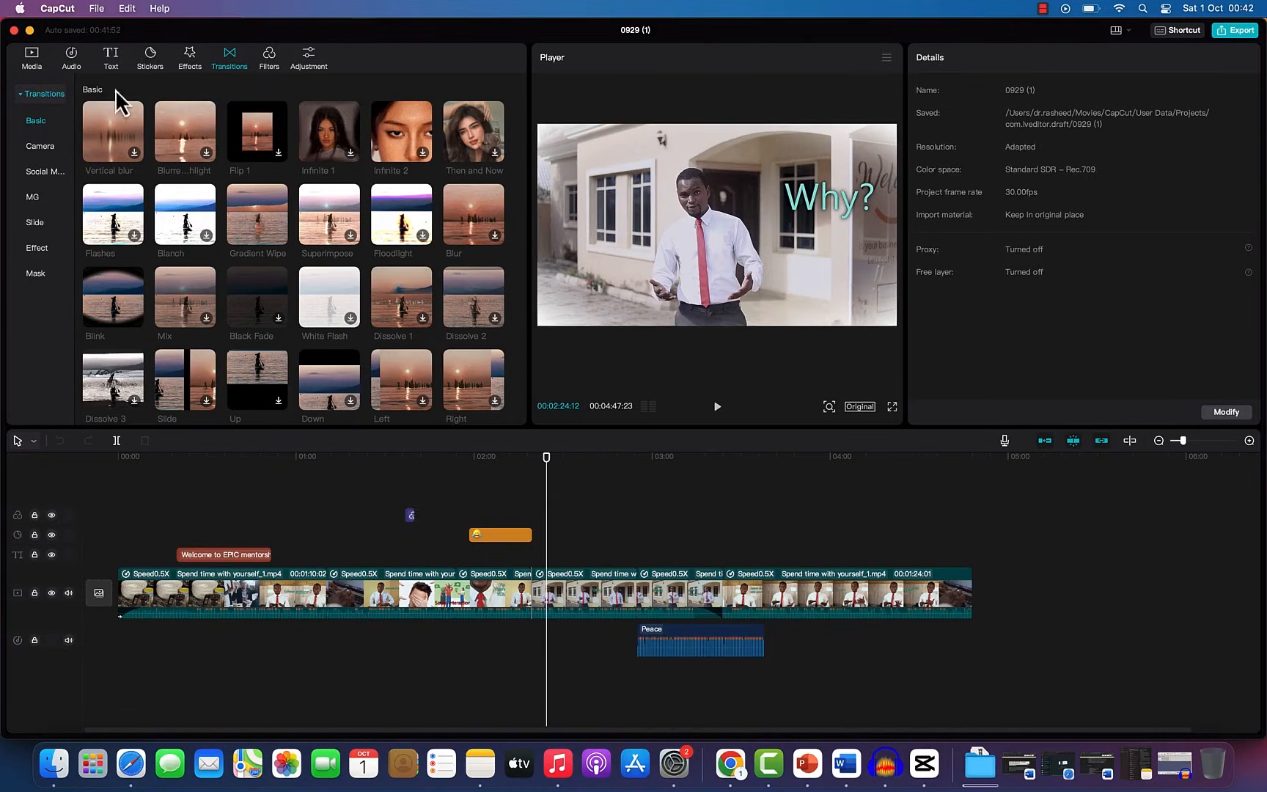
{"action": "mouse_move", "coordinate": [440, 654]}
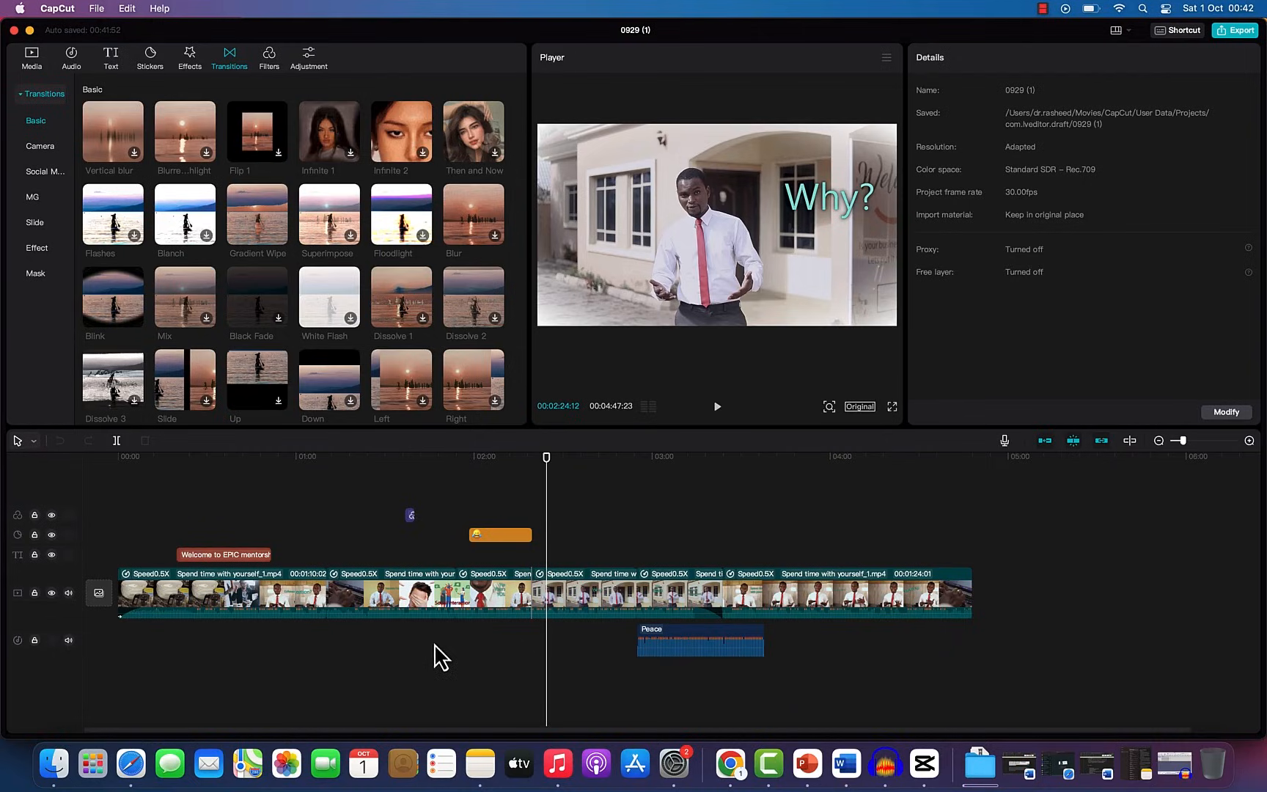
{"action": "mouse_move", "coordinate": [505, 566]}
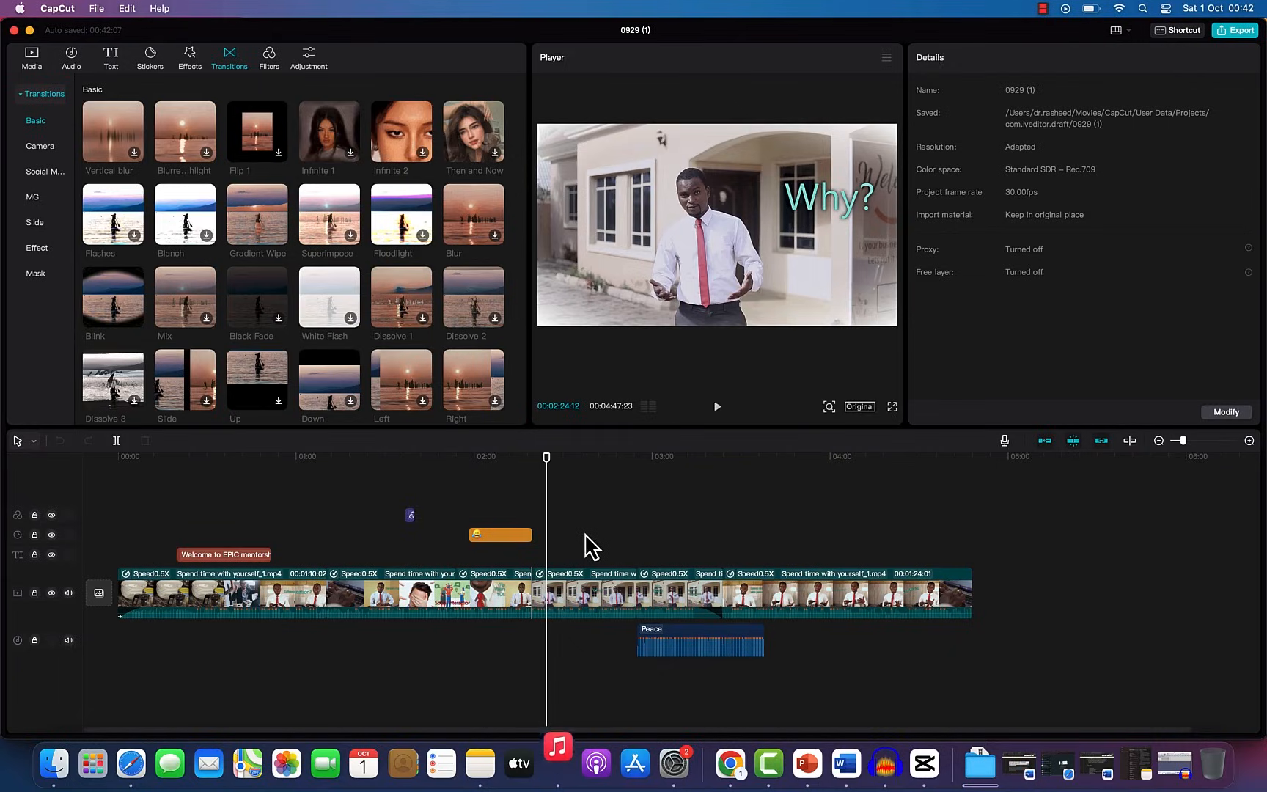
{"action": "mouse_move", "coordinate": [552, 481]}
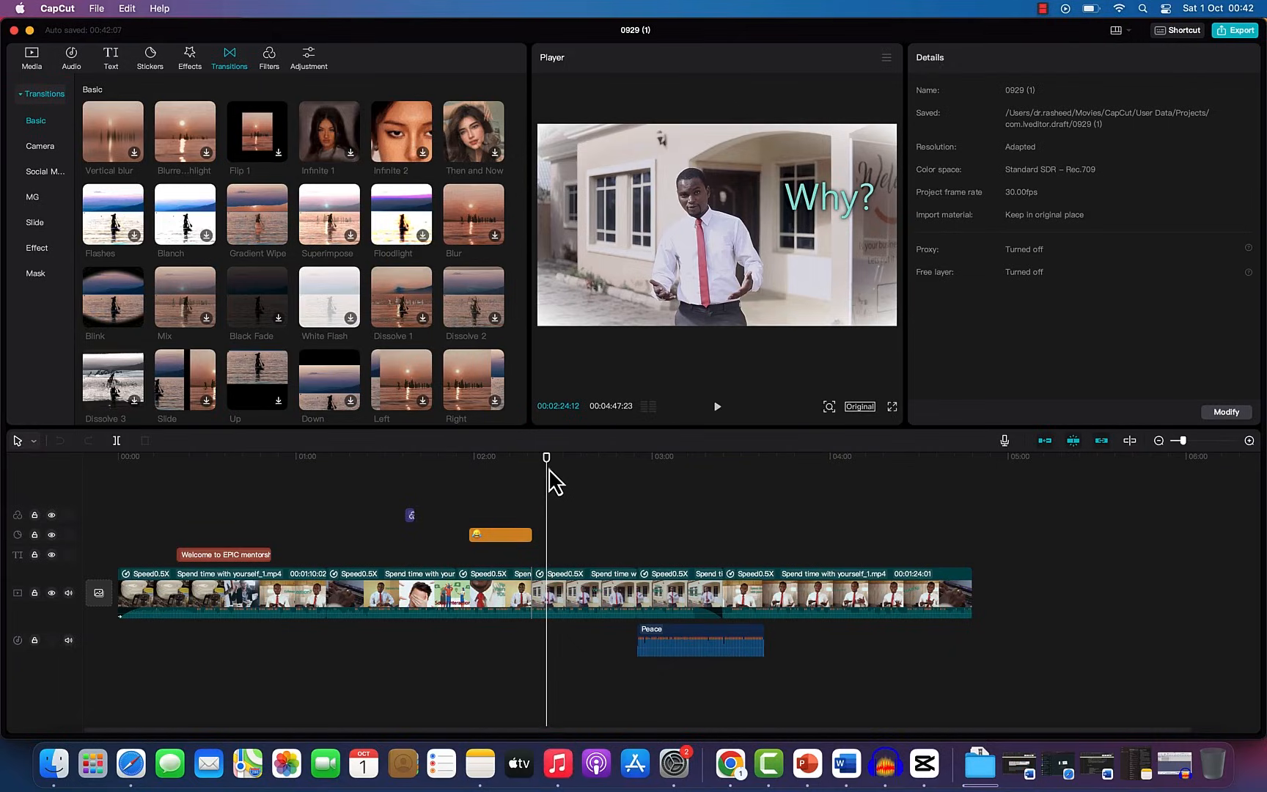
{"action": "mouse_move", "coordinate": [673, 762]}
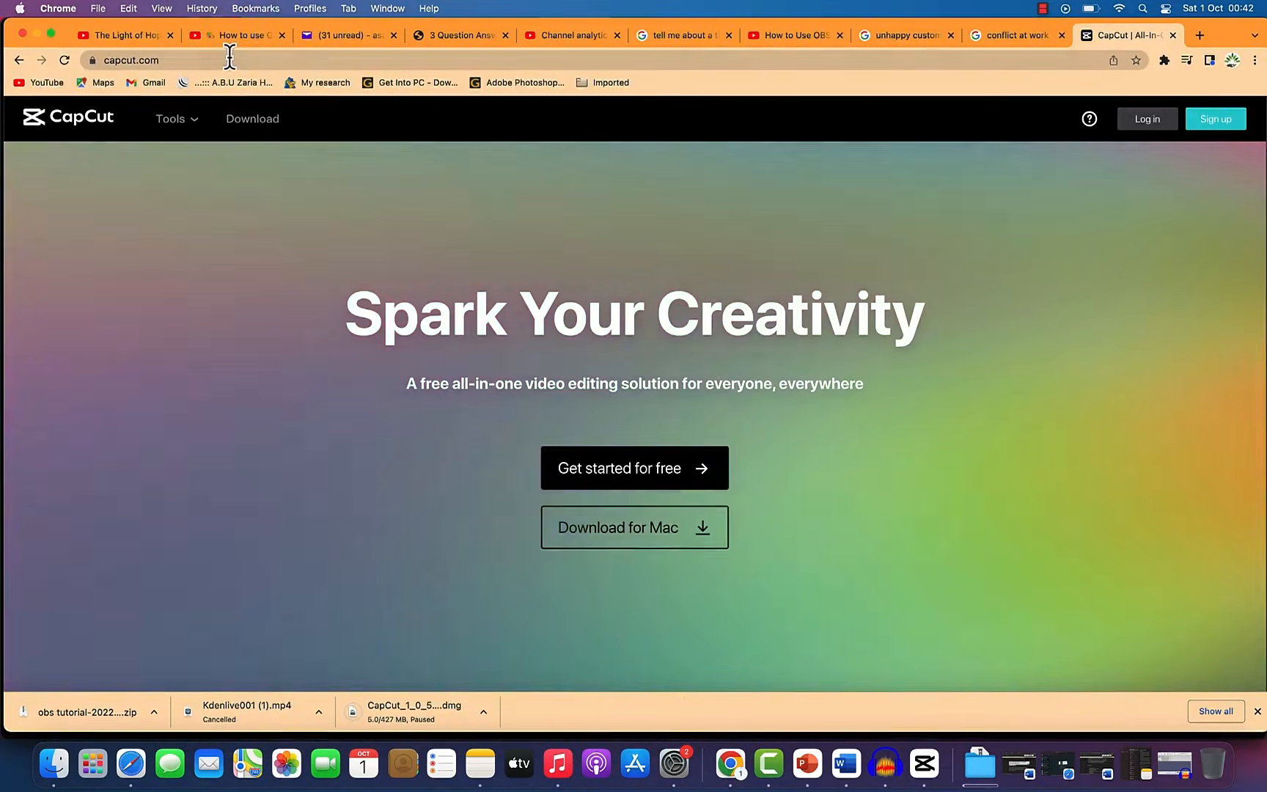
- Switch from Chrome back to the CapCut editor with the 0929 (1) project
{"action": "left_click", "coordinate": [129, 60]}
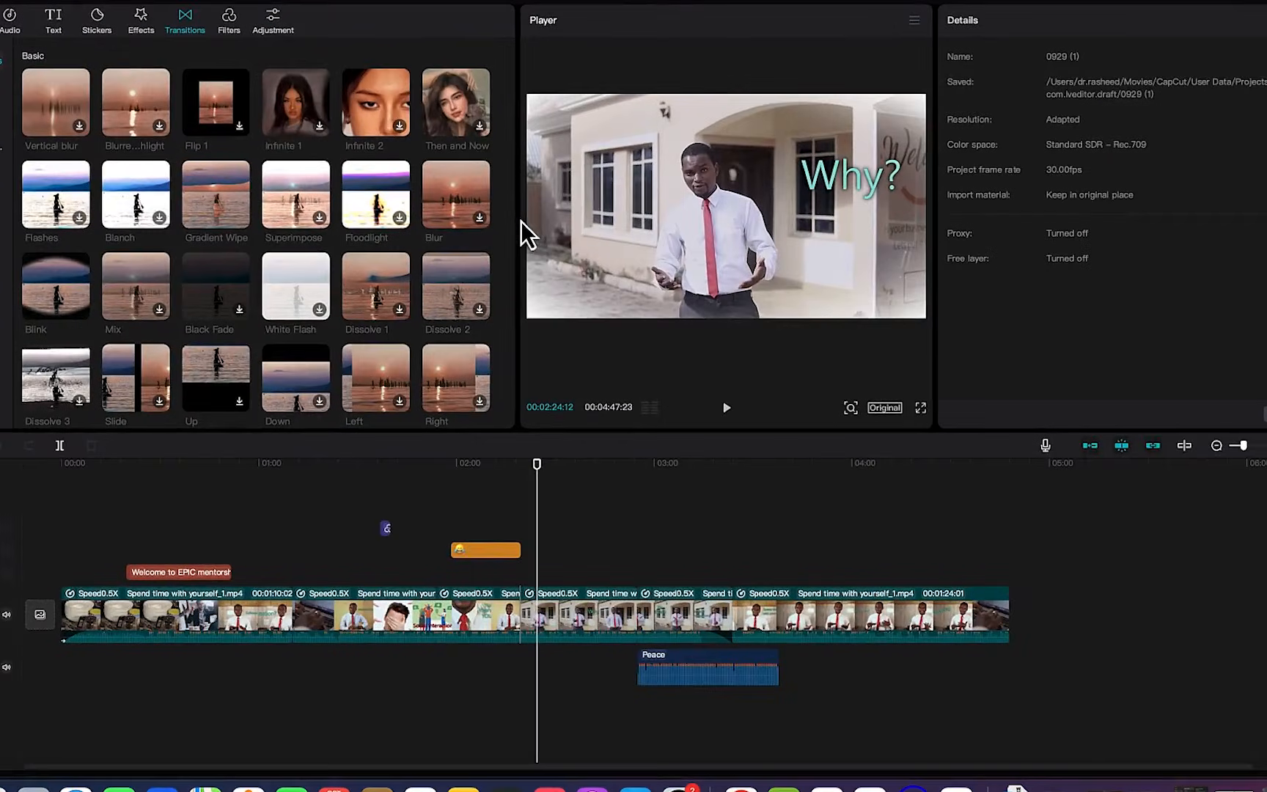
{"action": "mouse_move", "coordinate": [594, 532]}
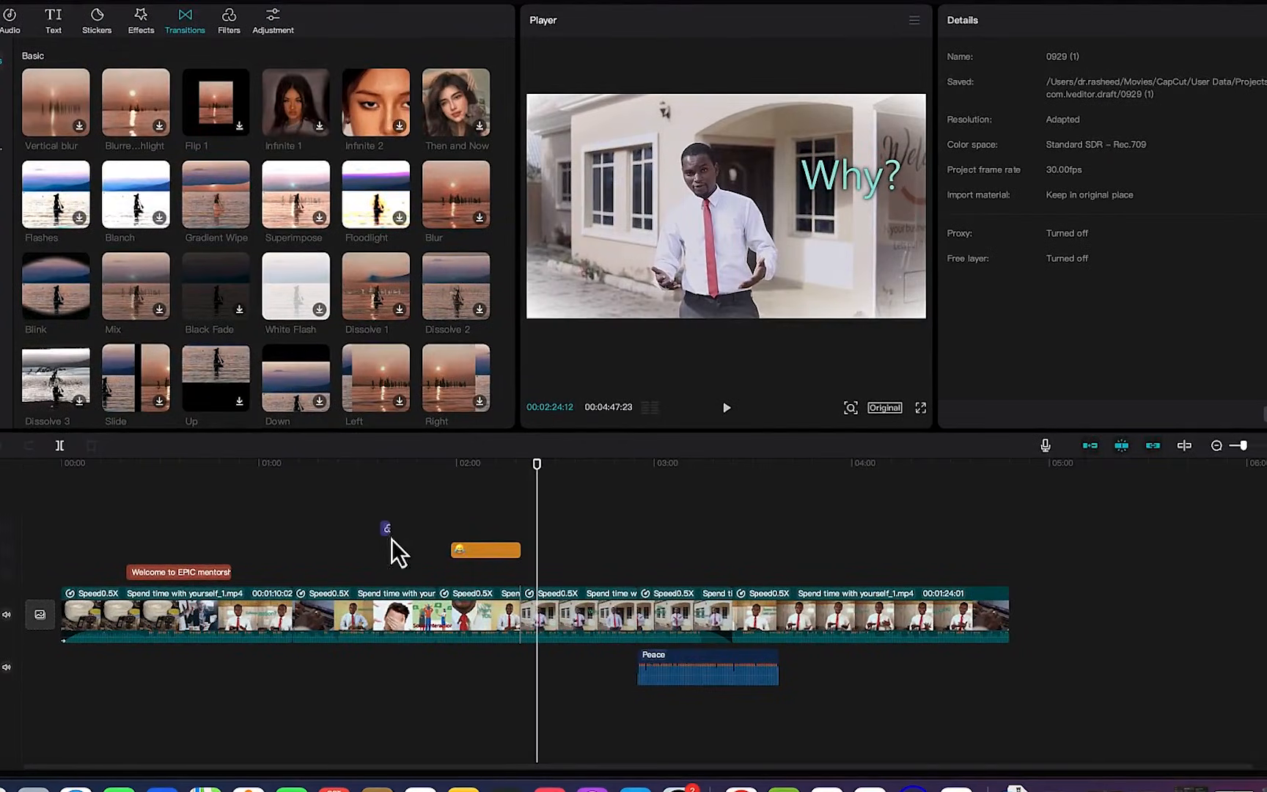
{"action": "mouse_move", "coordinate": [898, 510]}
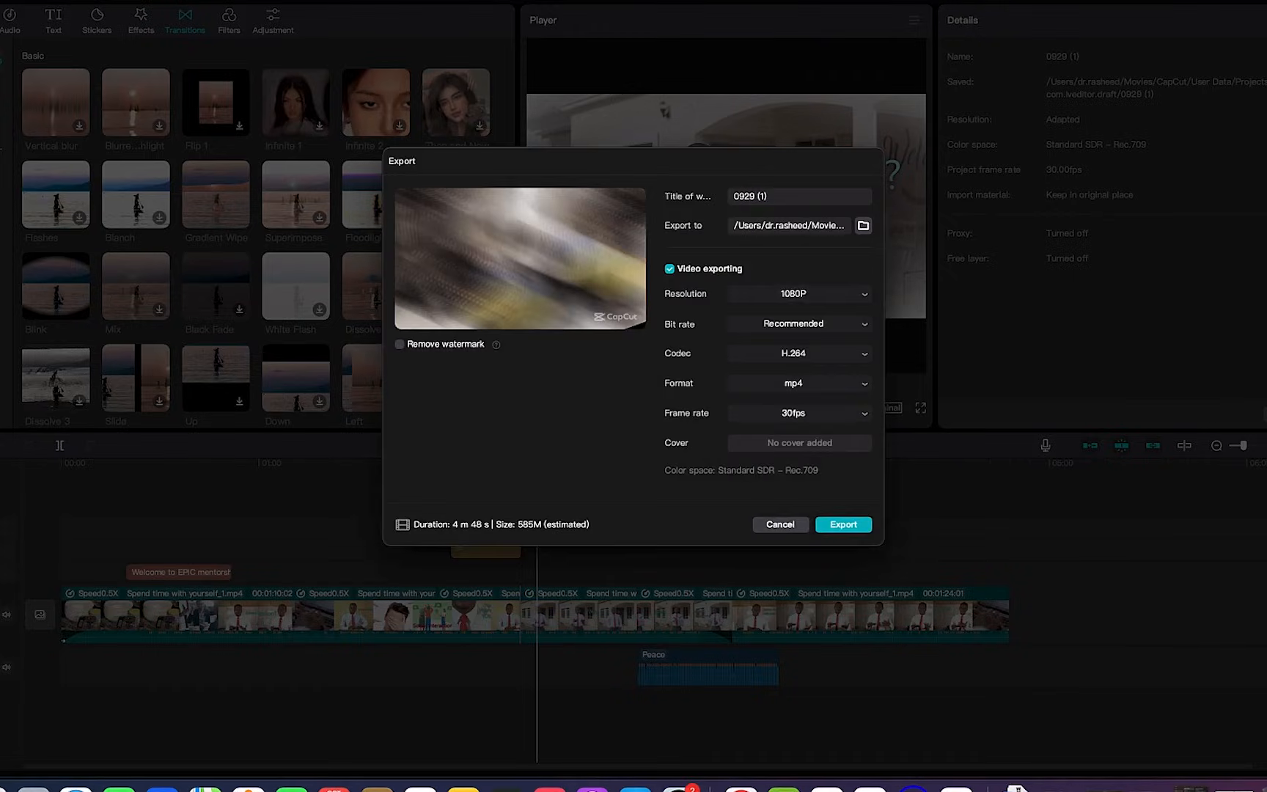
{"action": "mouse_move", "coordinate": [767, 214]}
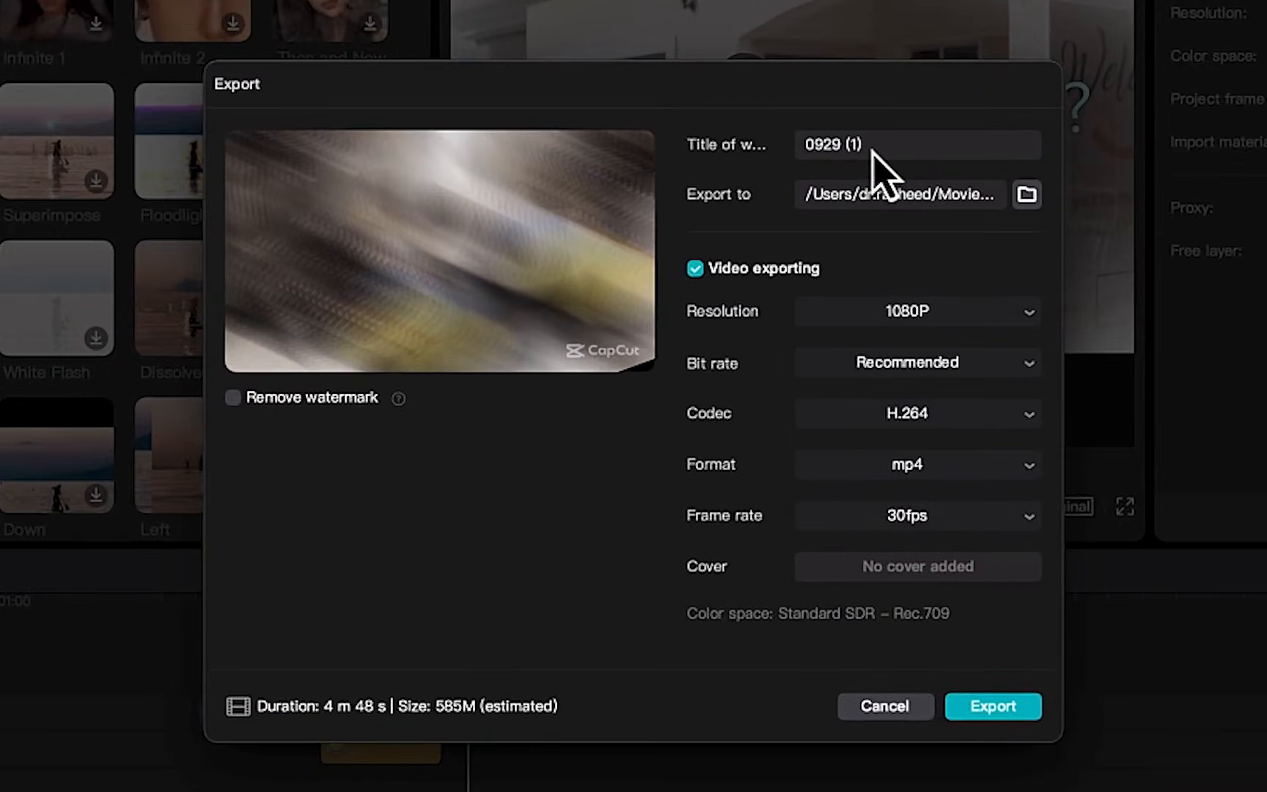
- Rename the export title to 'Export example' in the export dialog
{"action": "double_click", "coordinate": [850, 145]}
{"action": "type", "text": "Export example"}
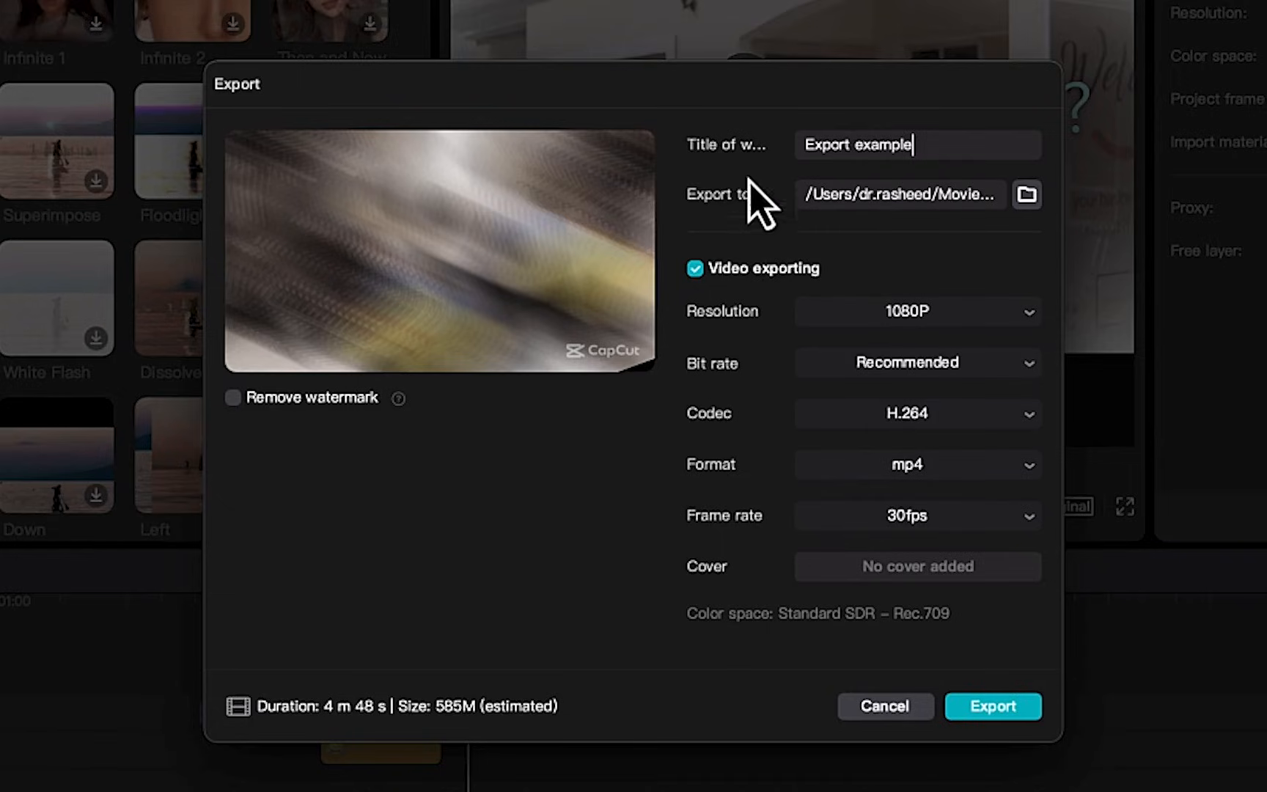
- Set the export destination to a new folder 'Export in MP$ Capcut' inside Documents > YouTube
{"action": "left_click", "coordinate": [1025, 193]}
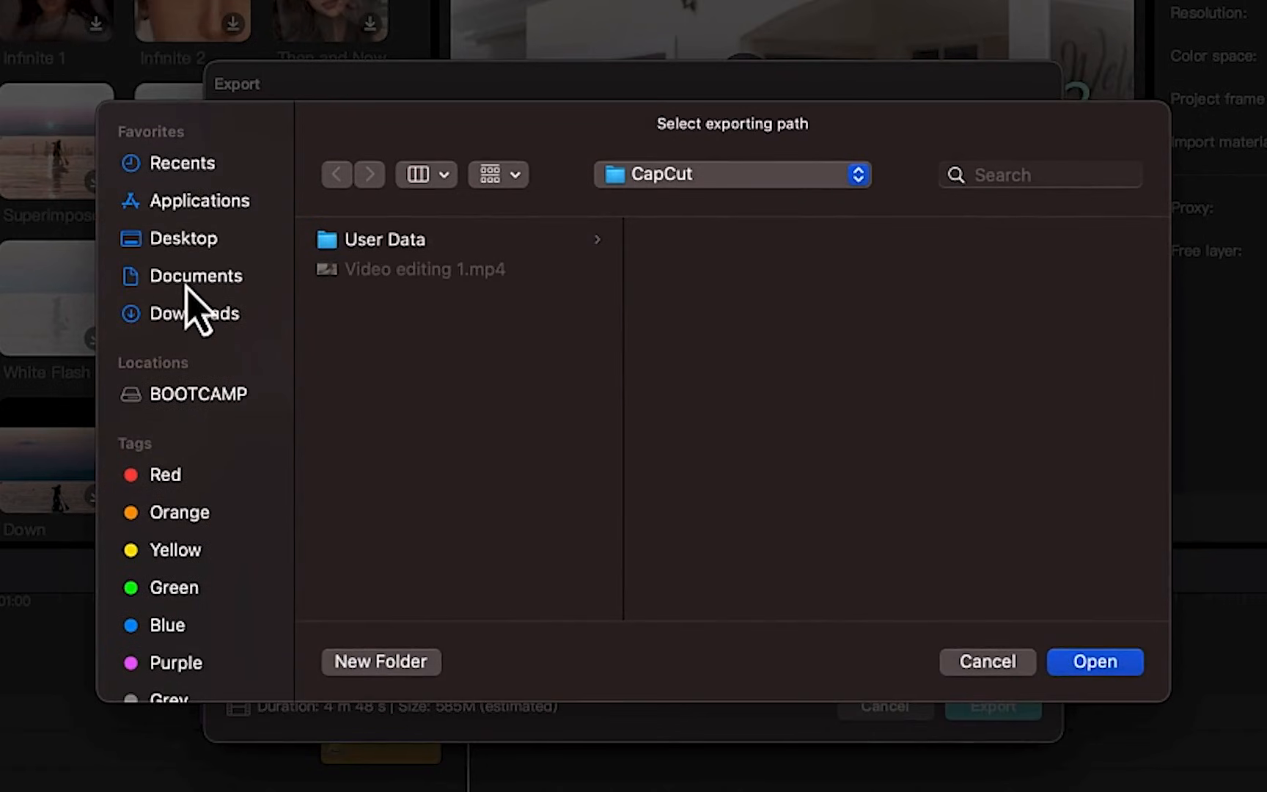
{"action": "left_click", "coordinate": [195, 274]}
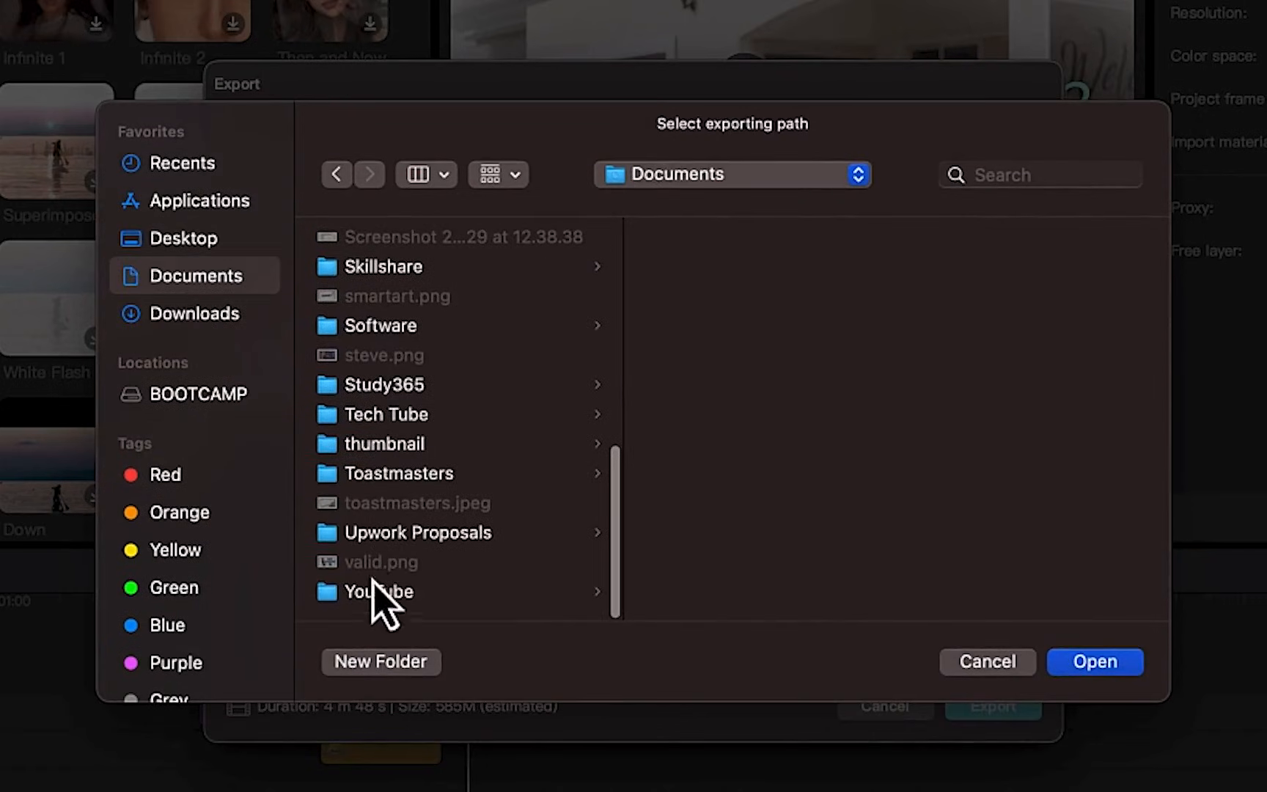
{"action": "left_click", "coordinate": [379, 592]}
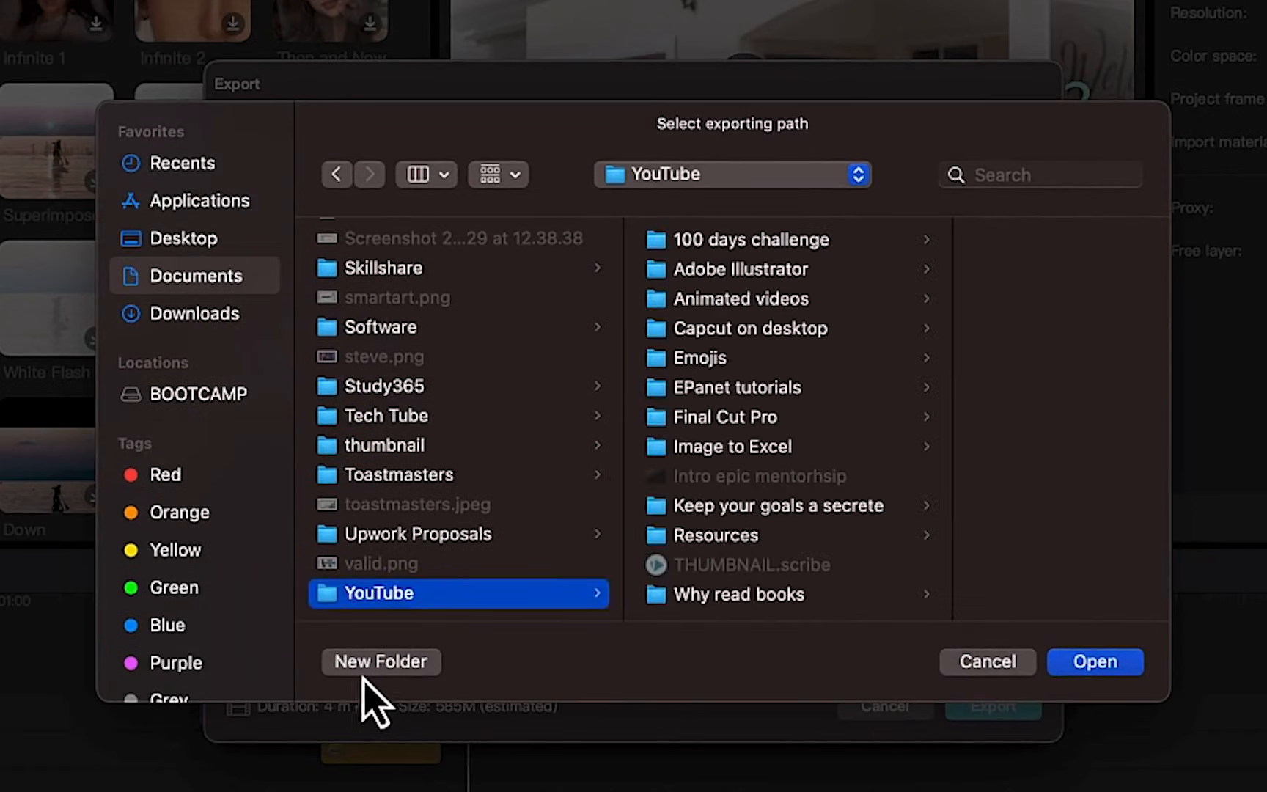
{"action": "left_click", "coordinate": [380, 662]}
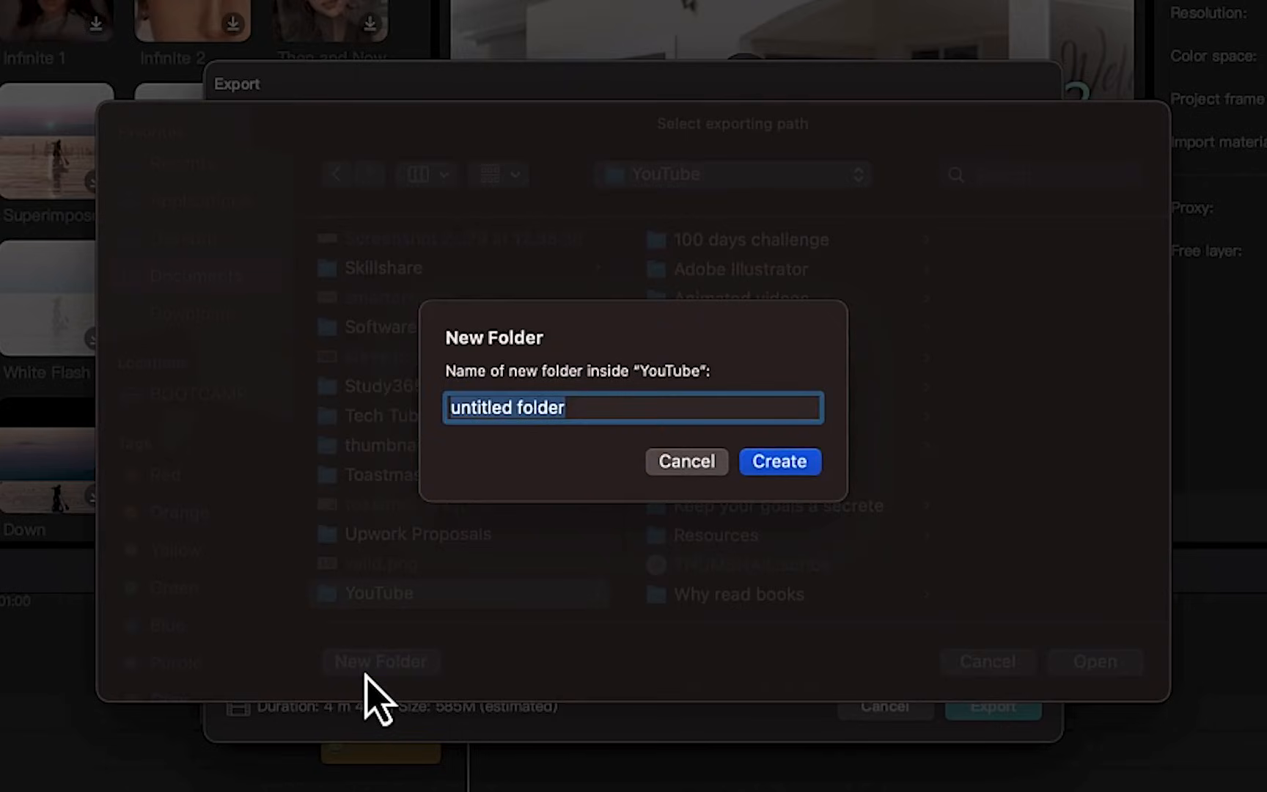
{"action": "type", "text": "Export in MP$"}
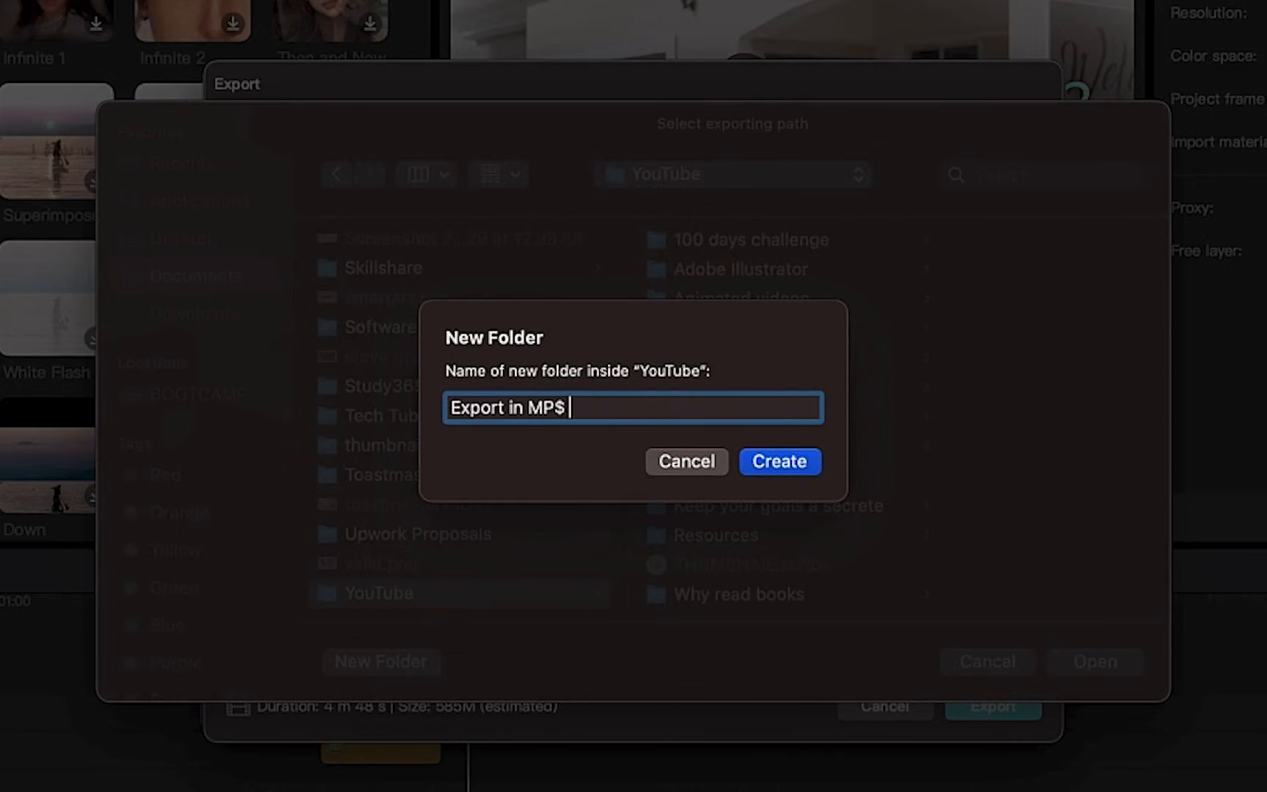
{"action": "type", "text": "Capcu"}
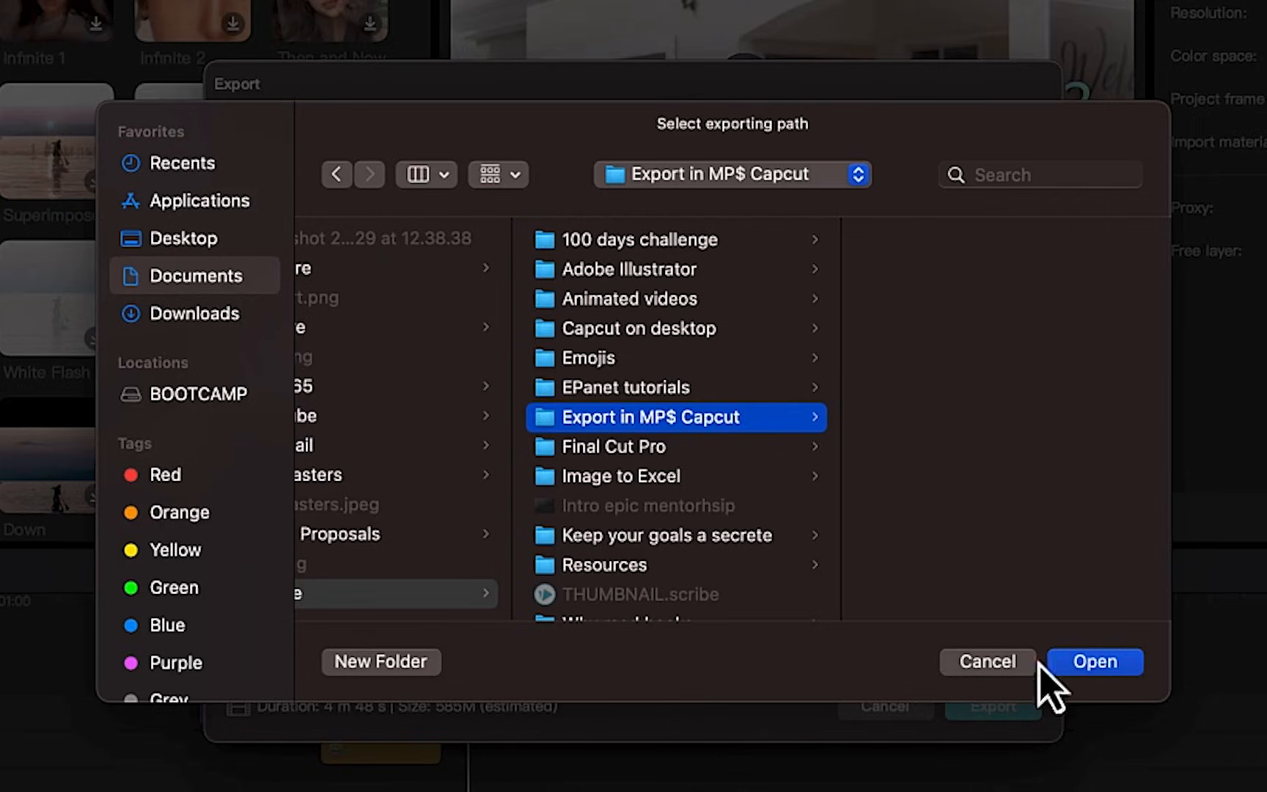
{"action": "left_click", "coordinate": [1091, 661]}
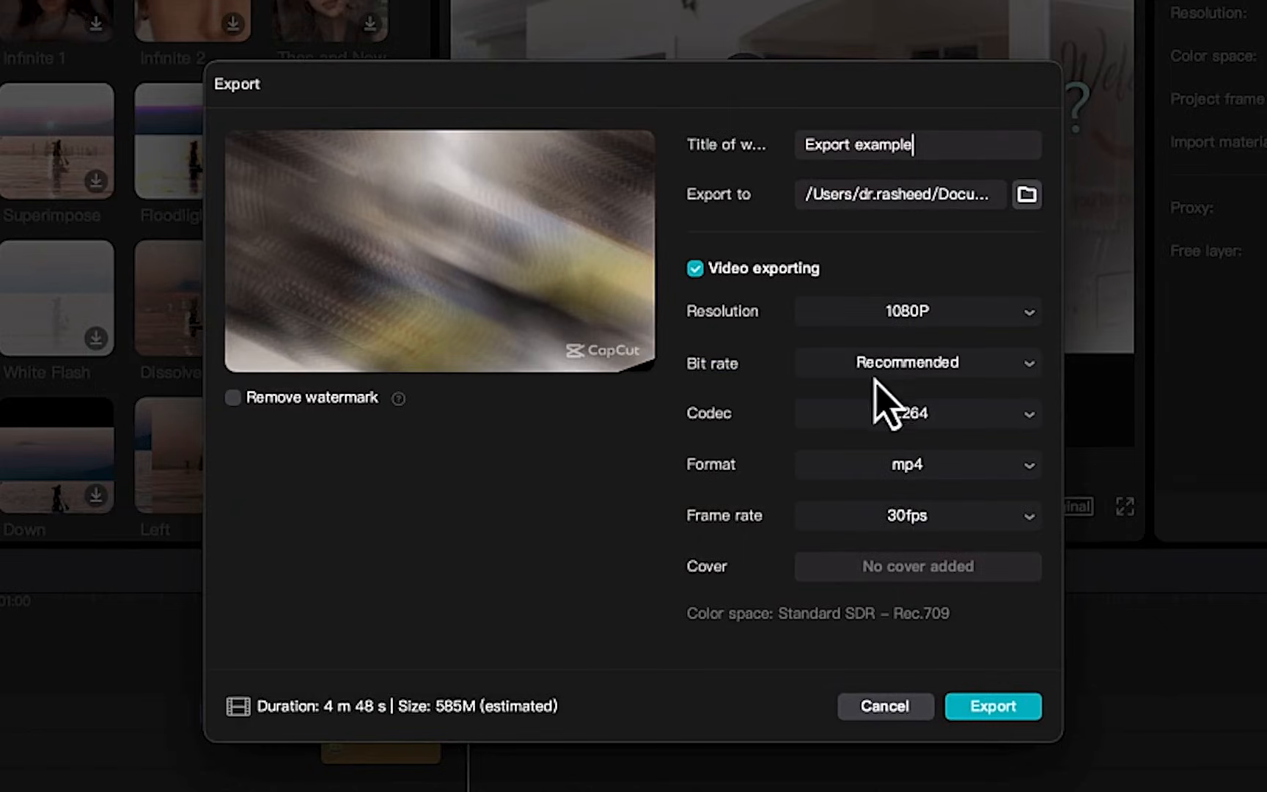
{"action": "left_click", "coordinate": [916, 313]}
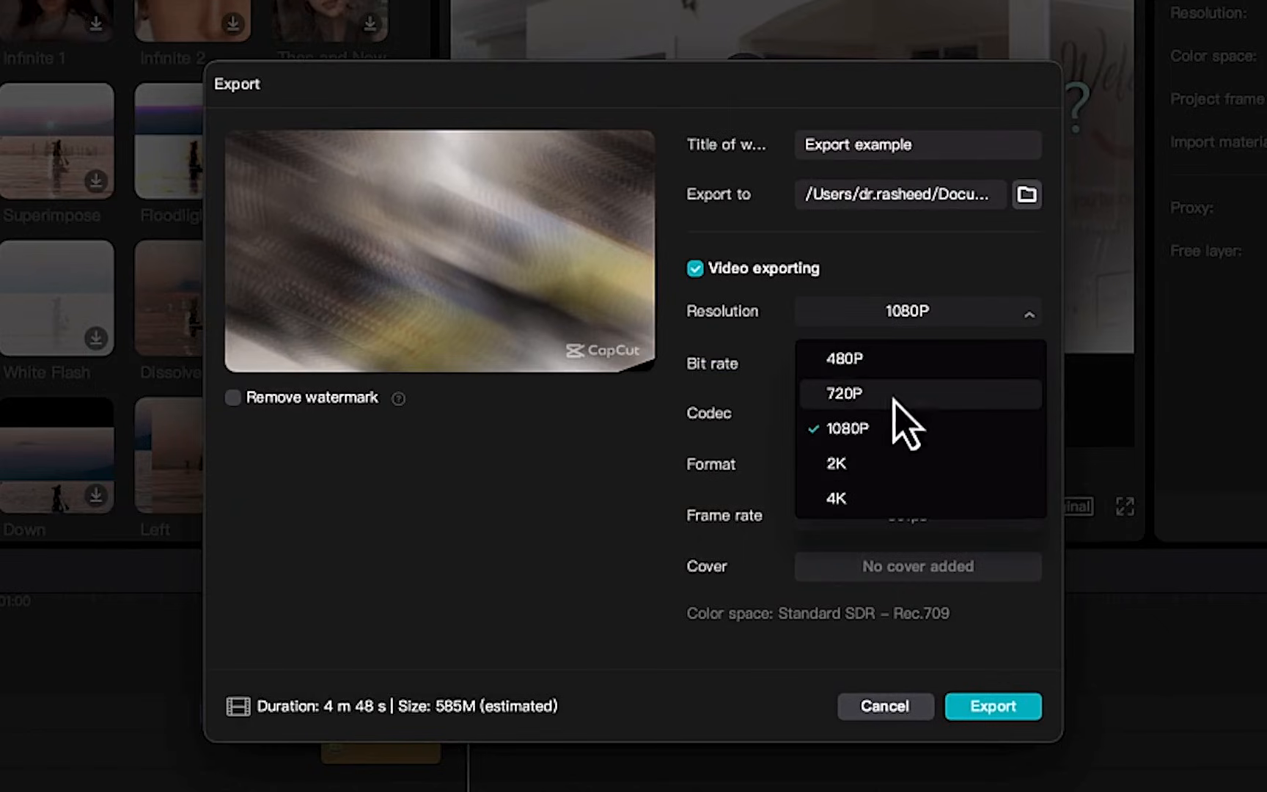
{"action": "mouse_move", "coordinate": [909, 448]}
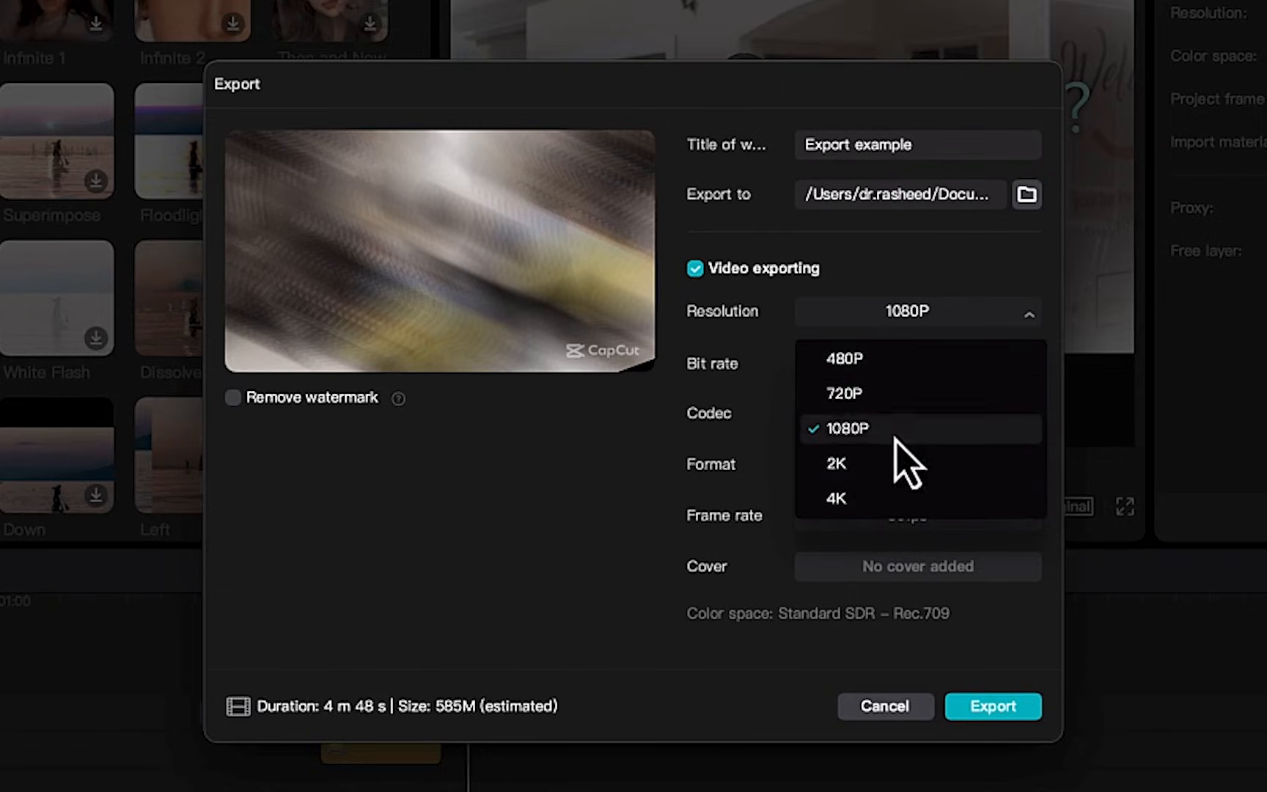
{"action": "left_click", "coordinate": [844, 427]}
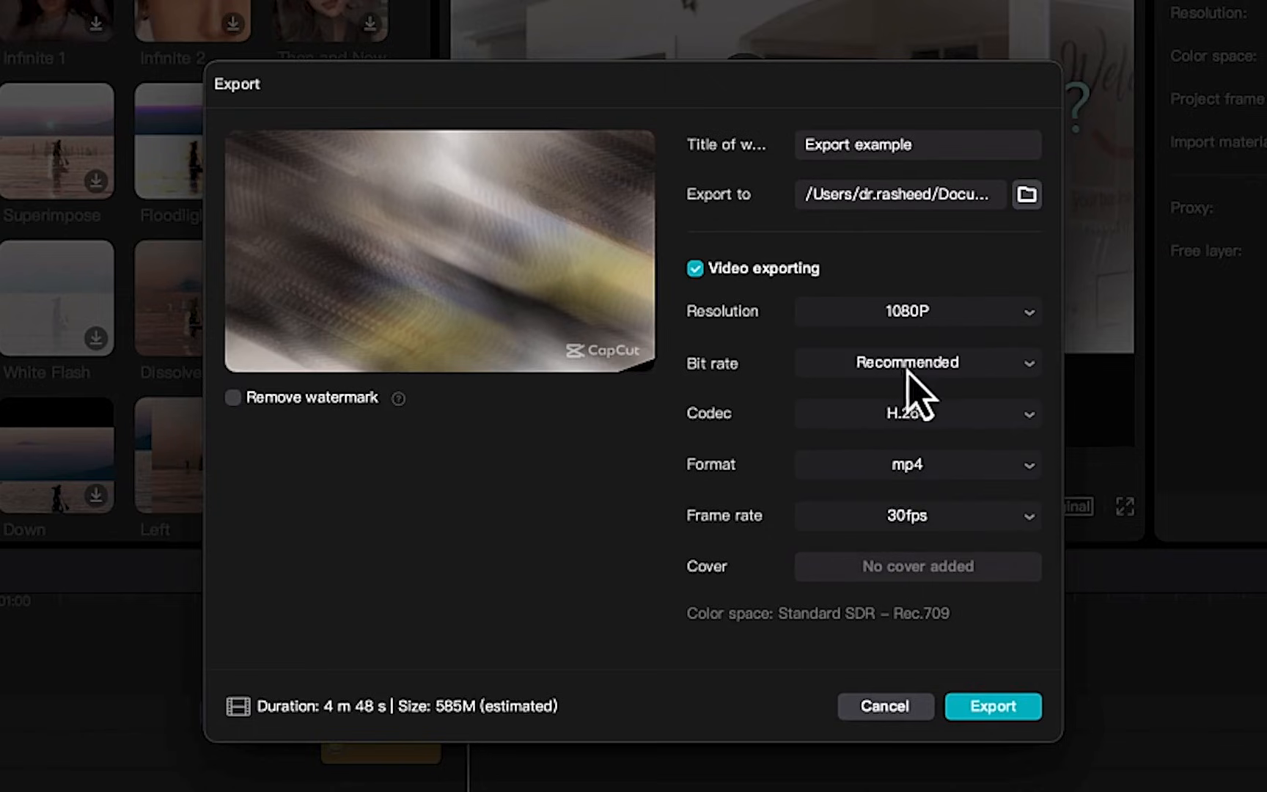
{"action": "left_click", "coordinate": [916, 362]}
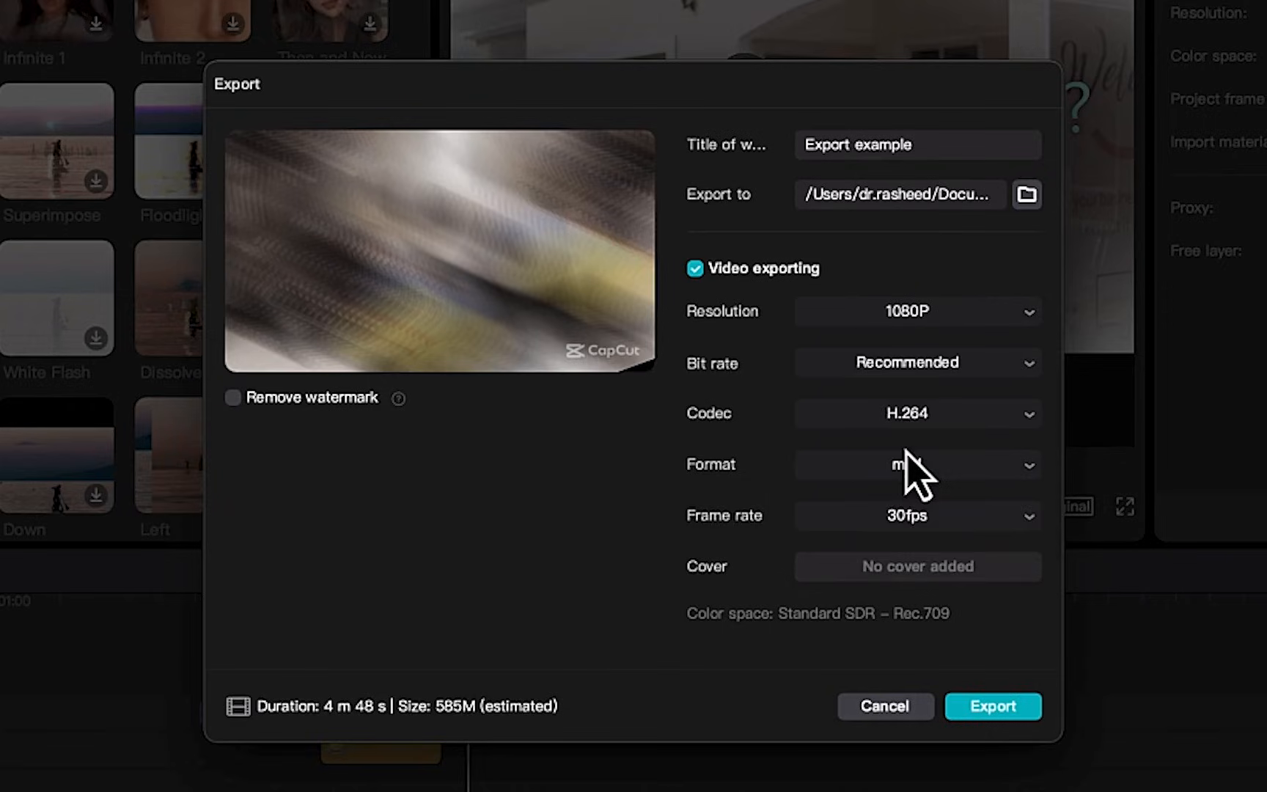
{"action": "mouse_move", "coordinate": [913, 453]}
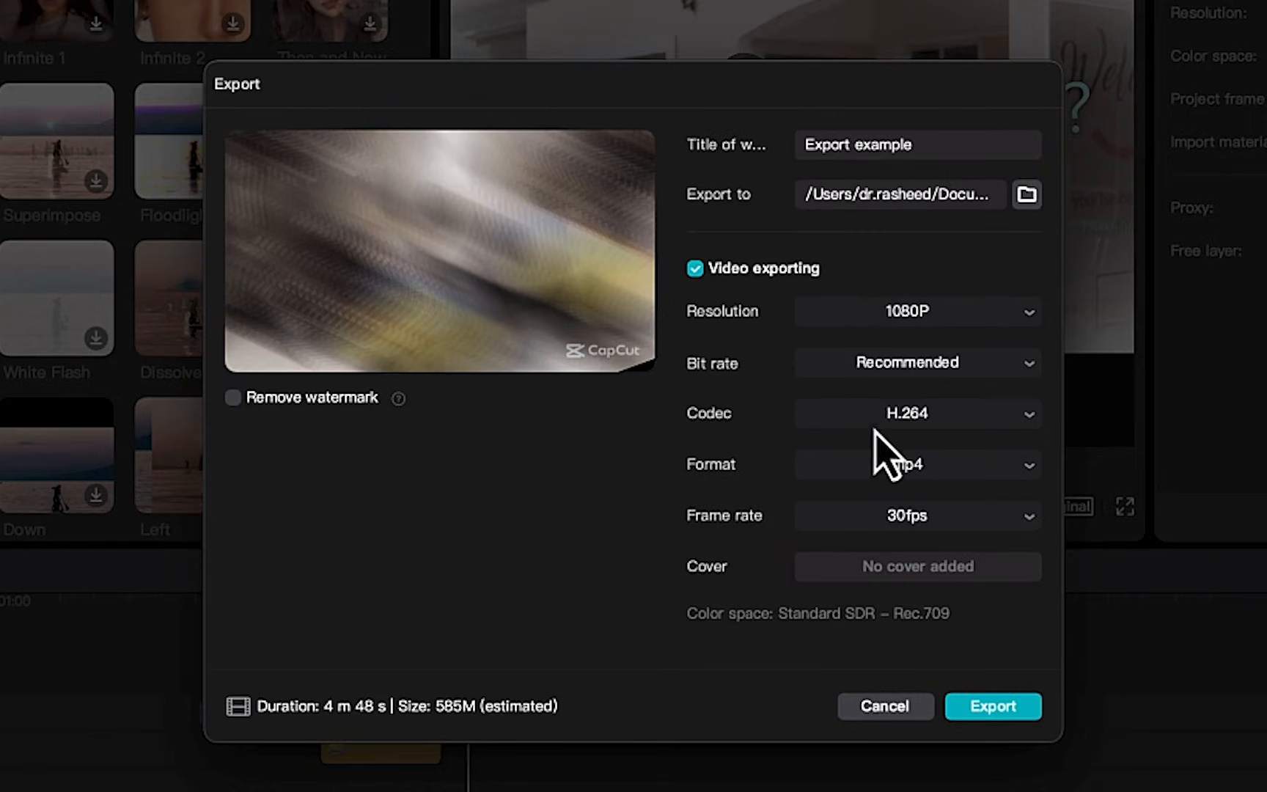
{"action": "mouse_move", "coordinate": [957, 453]}
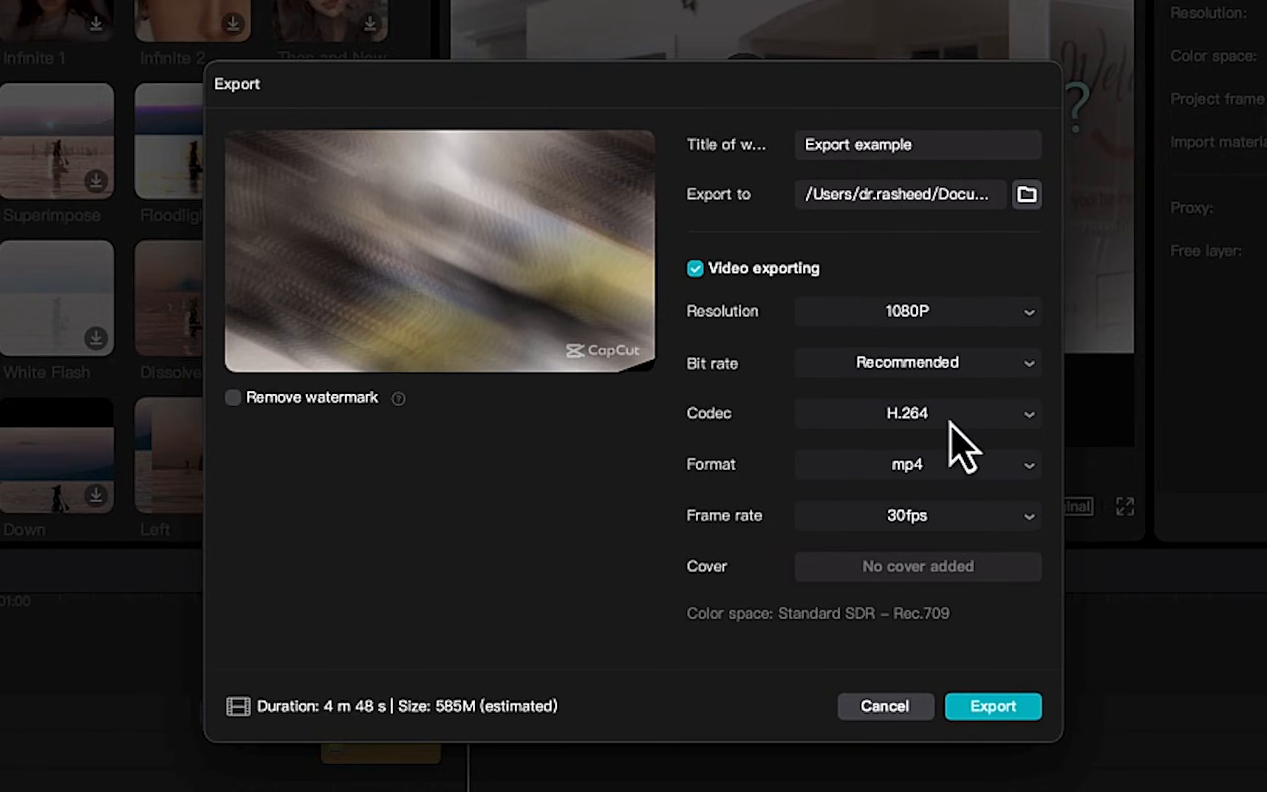
{"action": "mouse_move", "coordinate": [957, 485]}
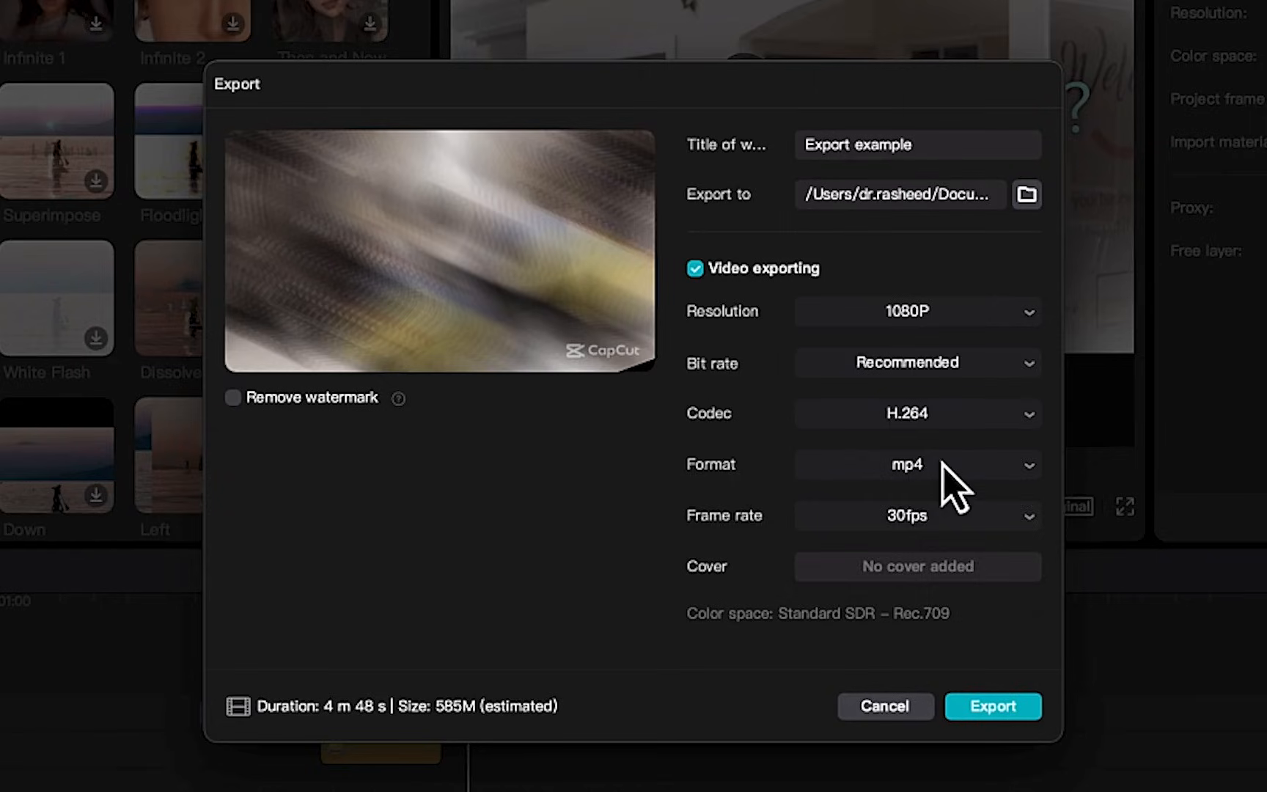
{"action": "left_click", "coordinate": [916, 463]}
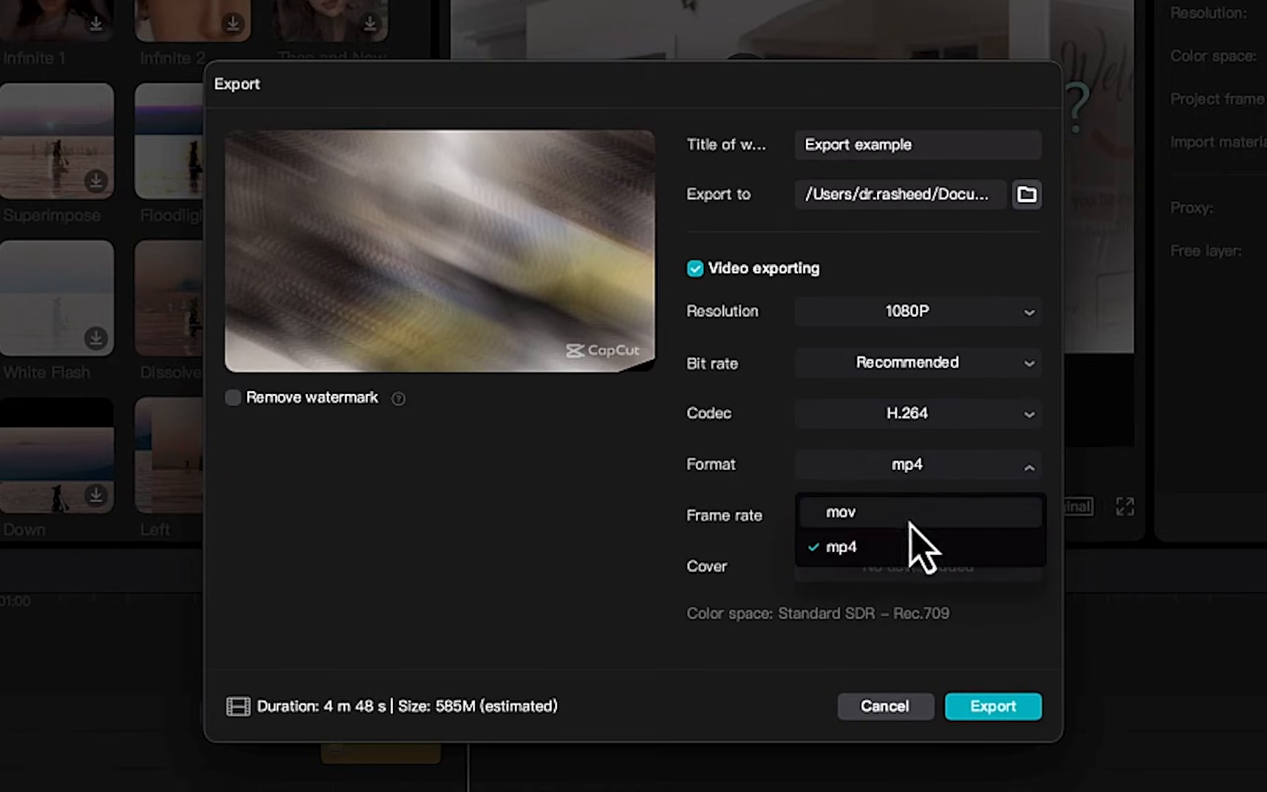
{"action": "left_click", "coordinate": [844, 545]}
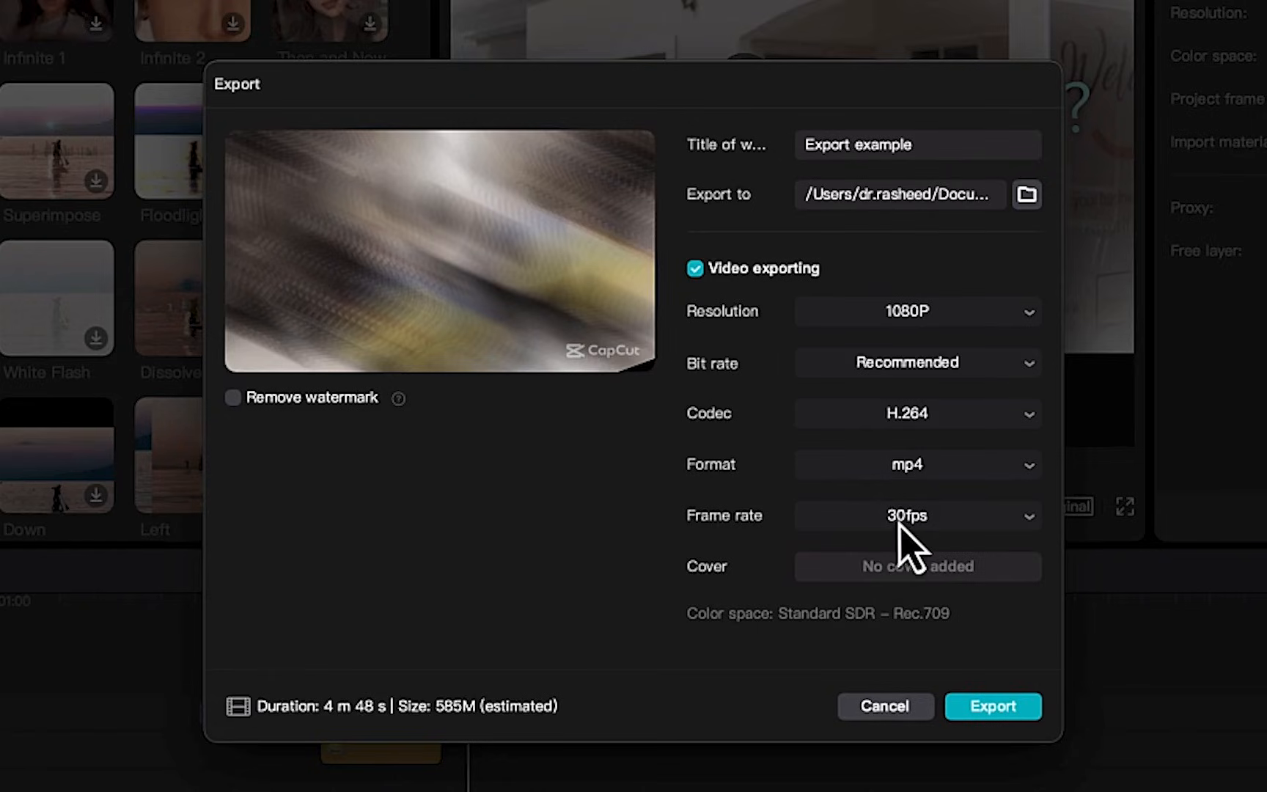
{"action": "left_click", "coordinate": [915, 516]}
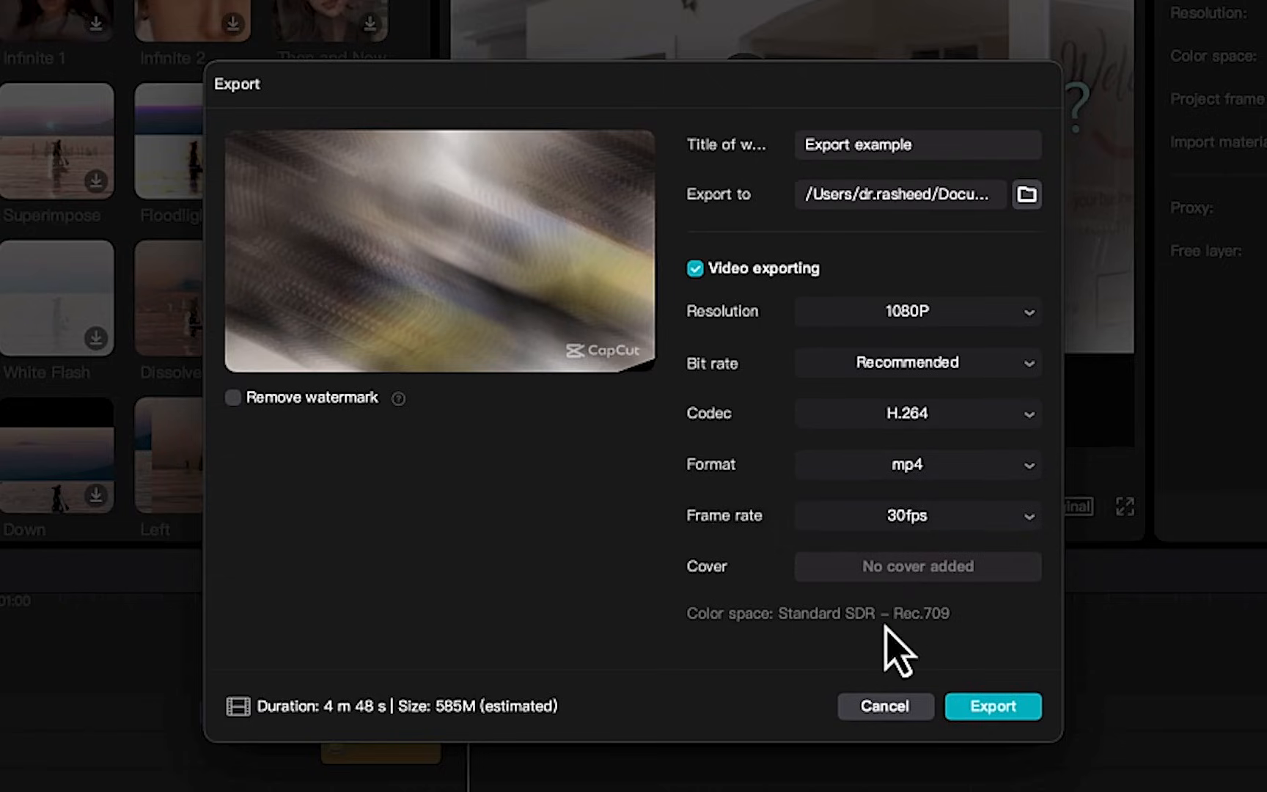
{"action": "mouse_move", "coordinate": [881, 716]}
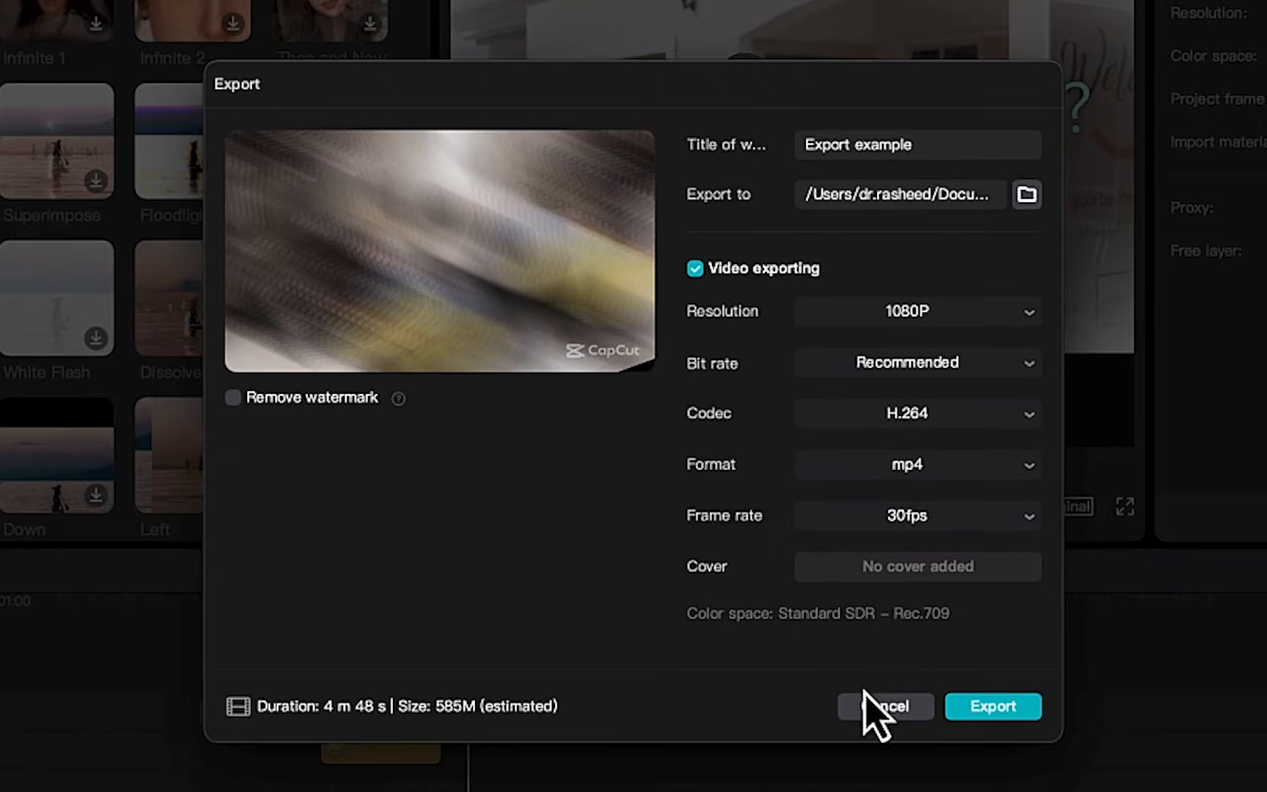
{"action": "mouse_move", "coordinate": [824, 654]}
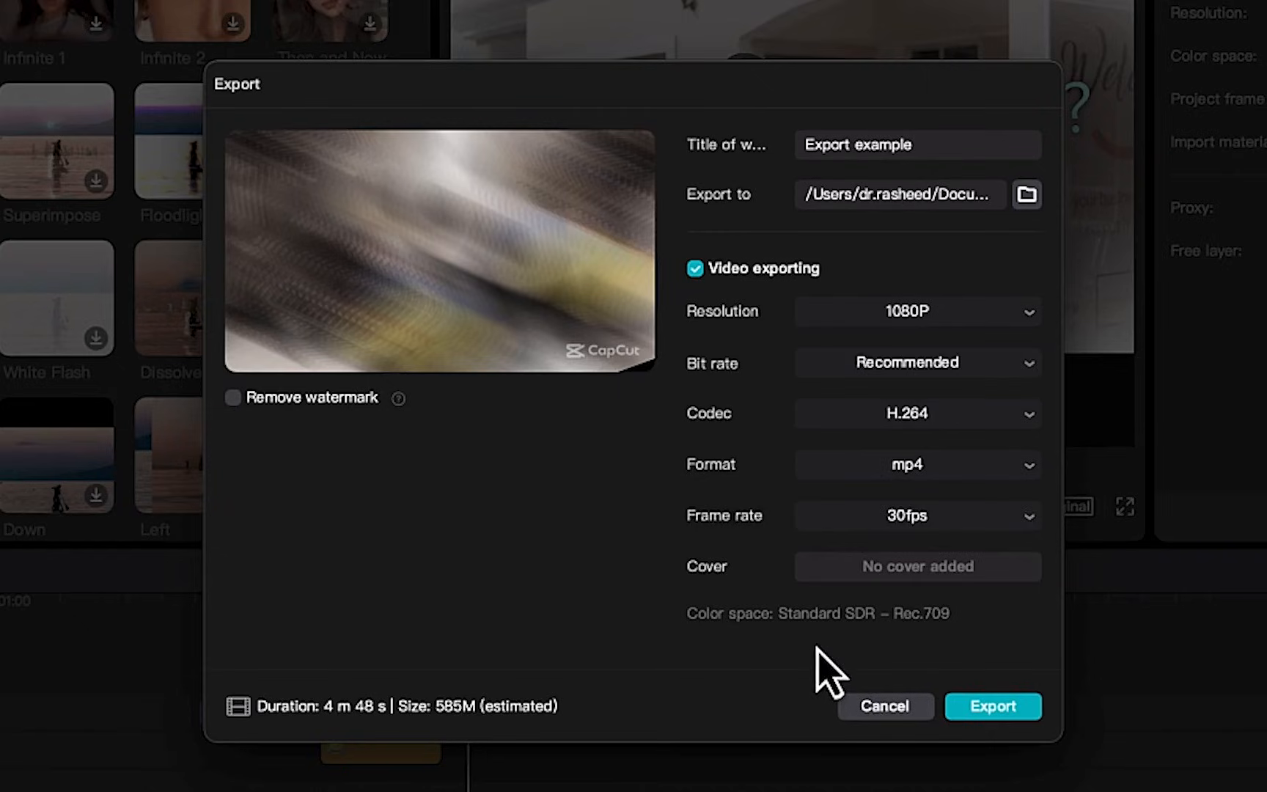
{"action": "mouse_move", "coordinate": [849, 323]}
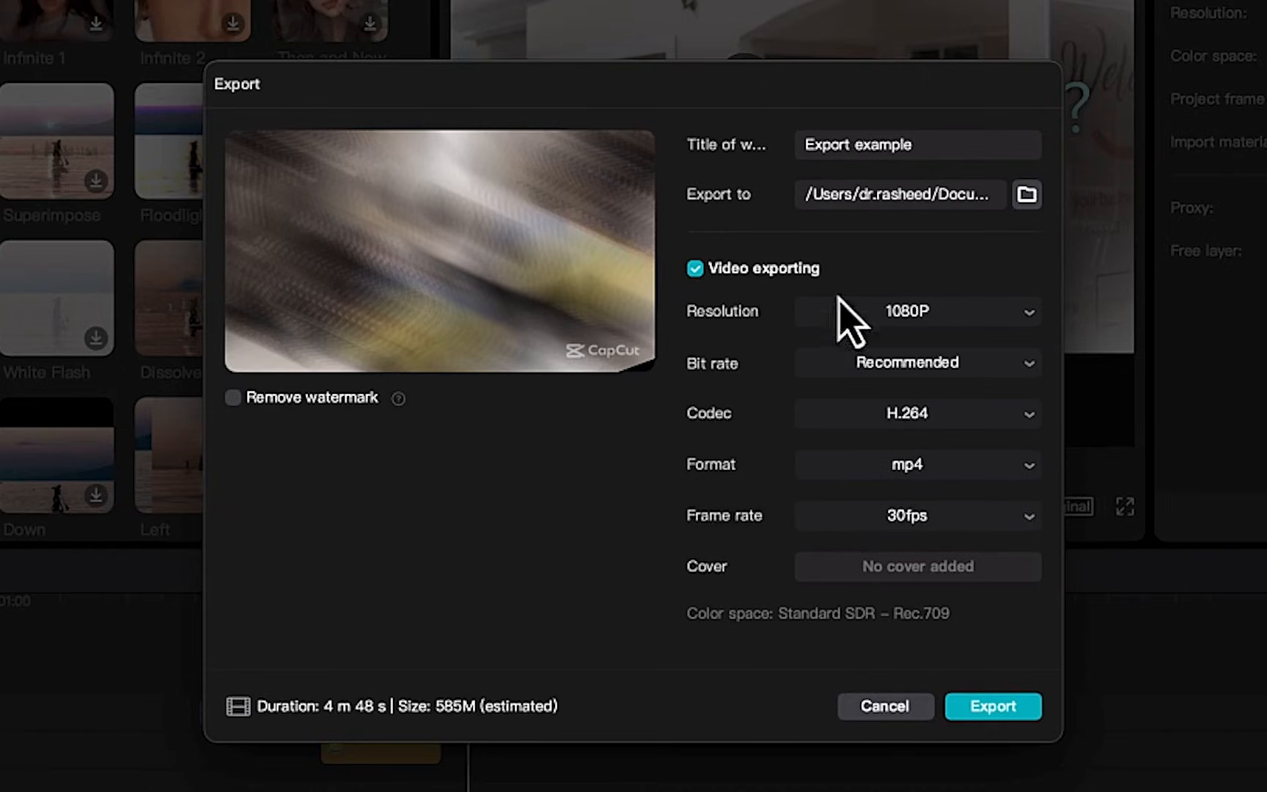
{"action": "mouse_move", "coordinate": [339, 780]}
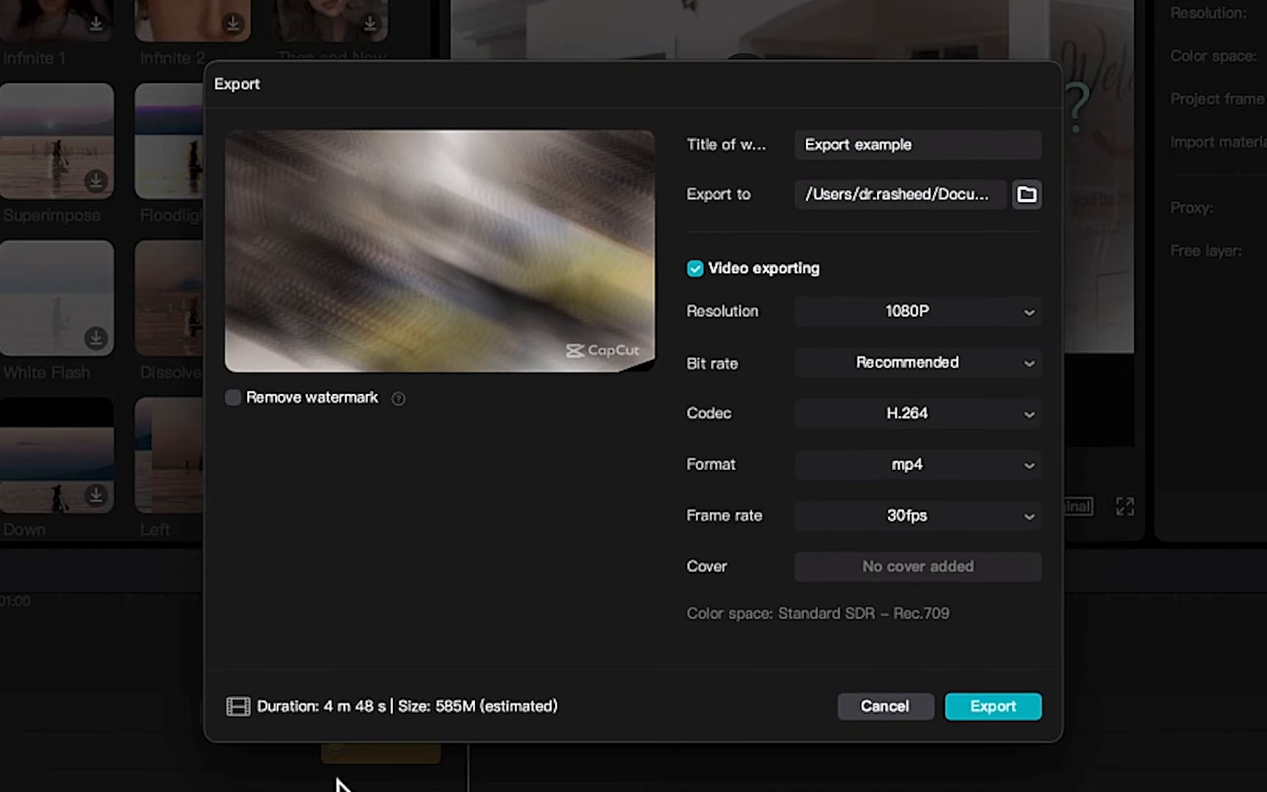
{"action": "mouse_move", "coordinate": [360, 763]}
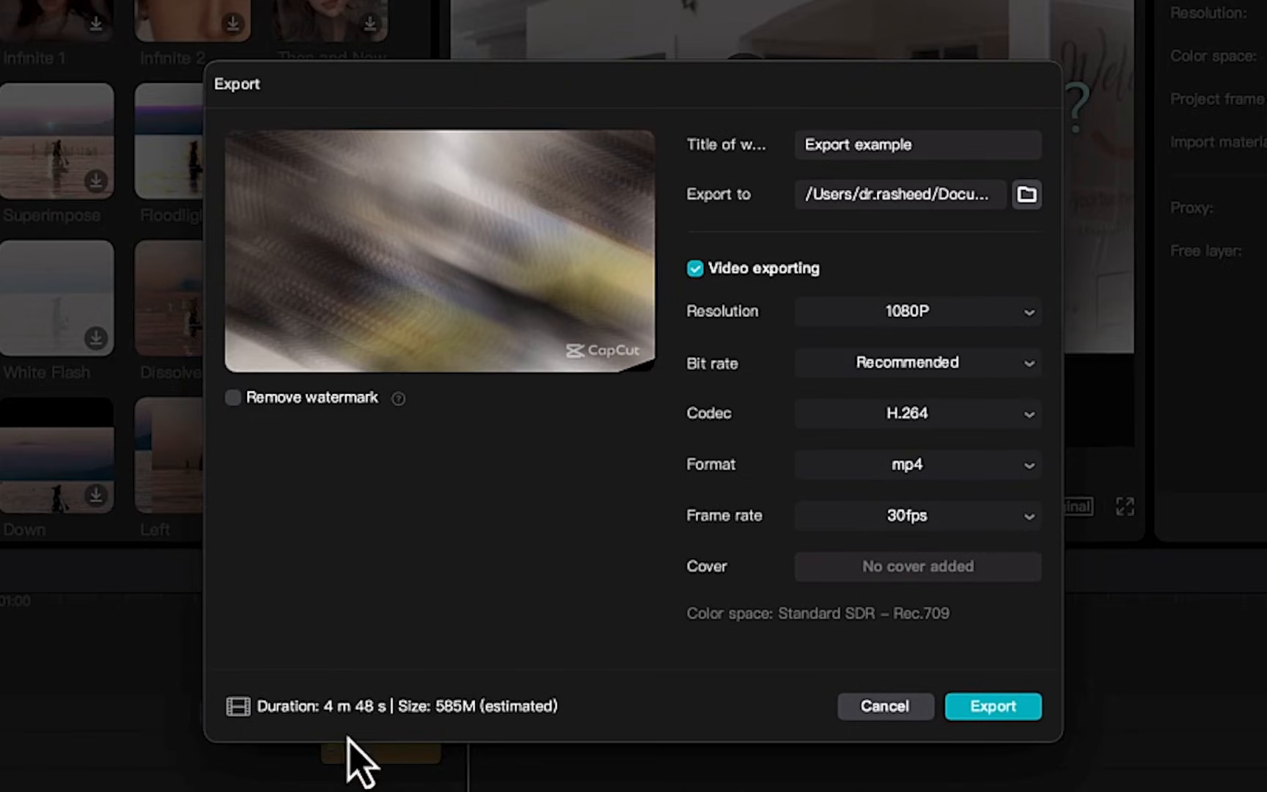
{"action": "mouse_move", "coordinate": [353, 731]}
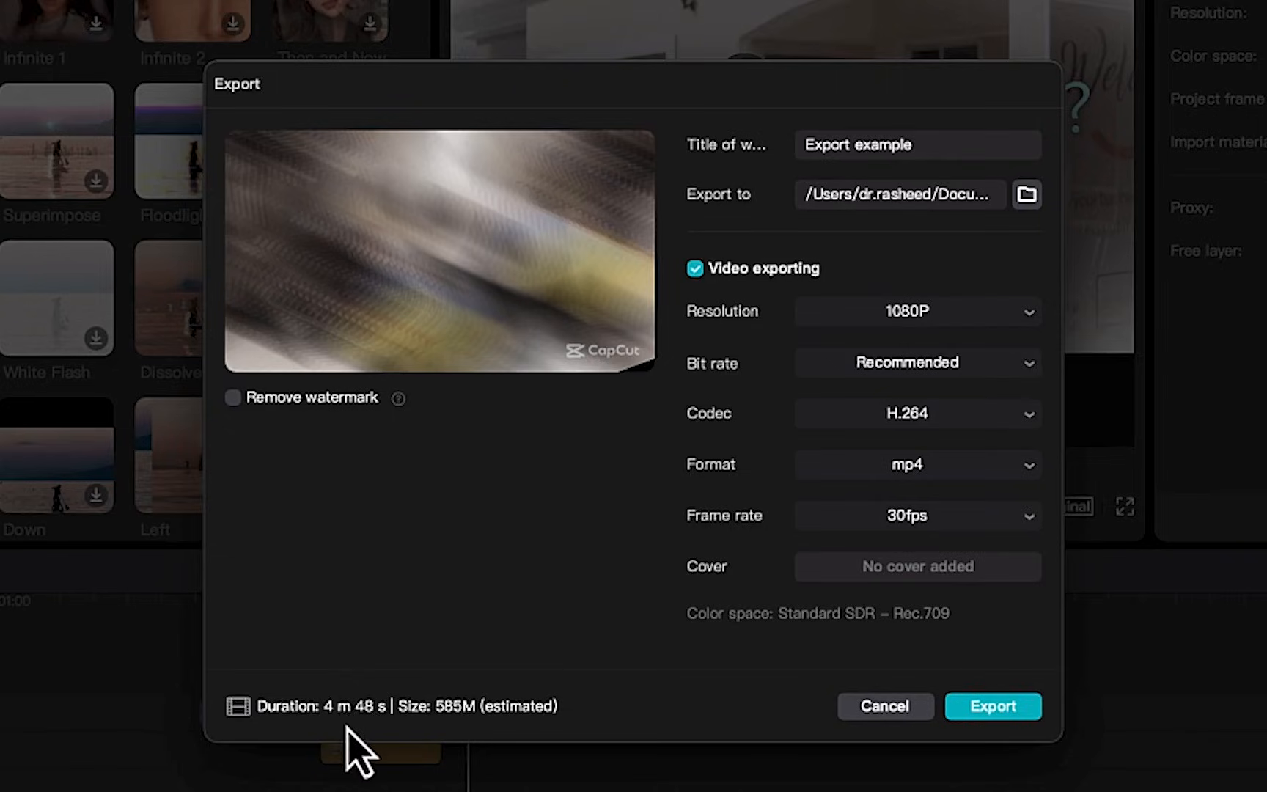
{"action": "mouse_move", "coordinate": [460, 739]}
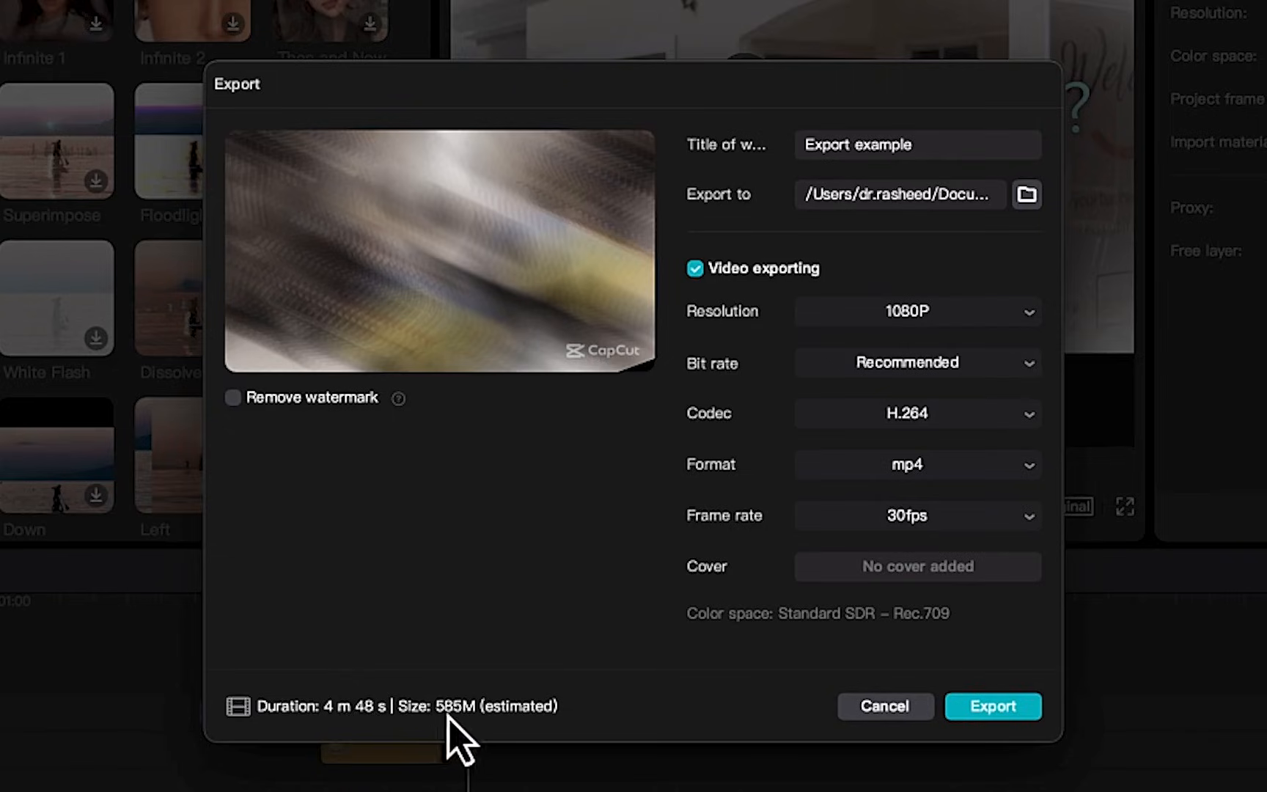
{"action": "mouse_move", "coordinate": [466, 735]}
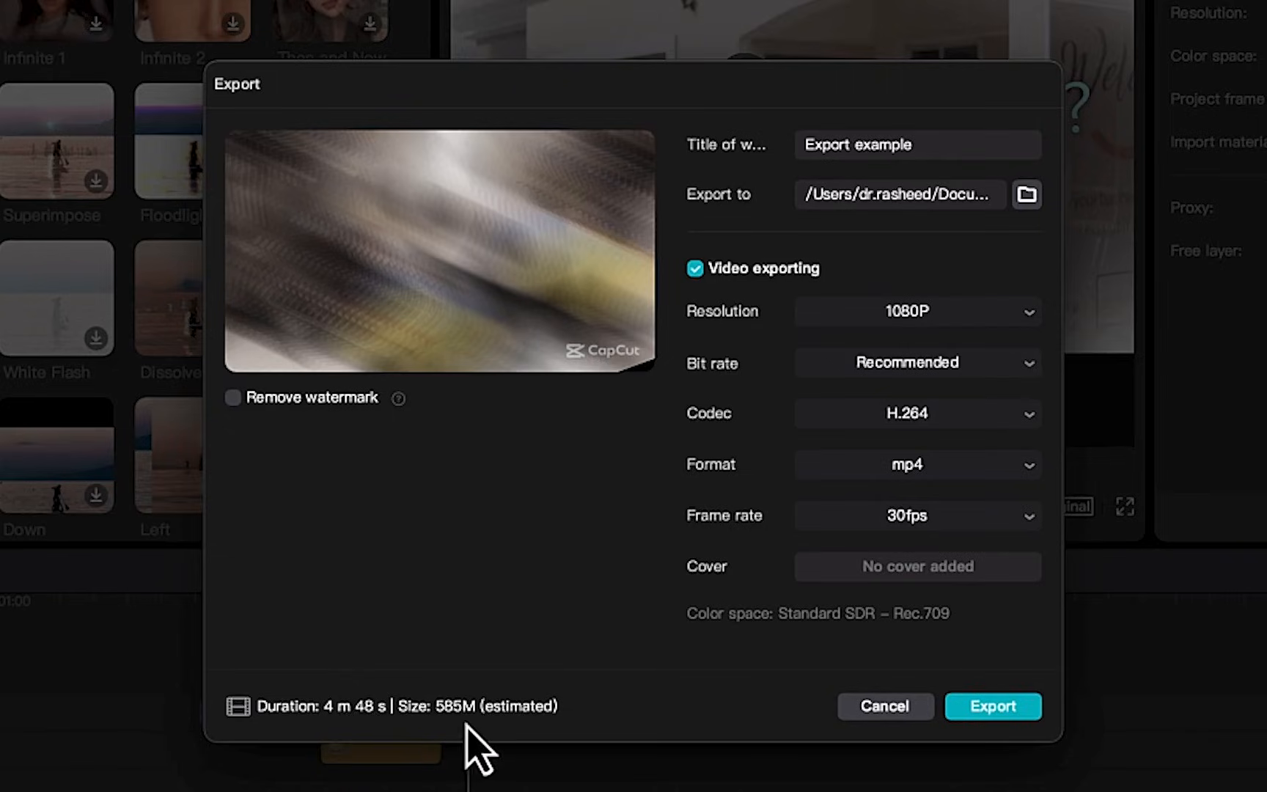
{"action": "mouse_move", "coordinate": [819, 776]}
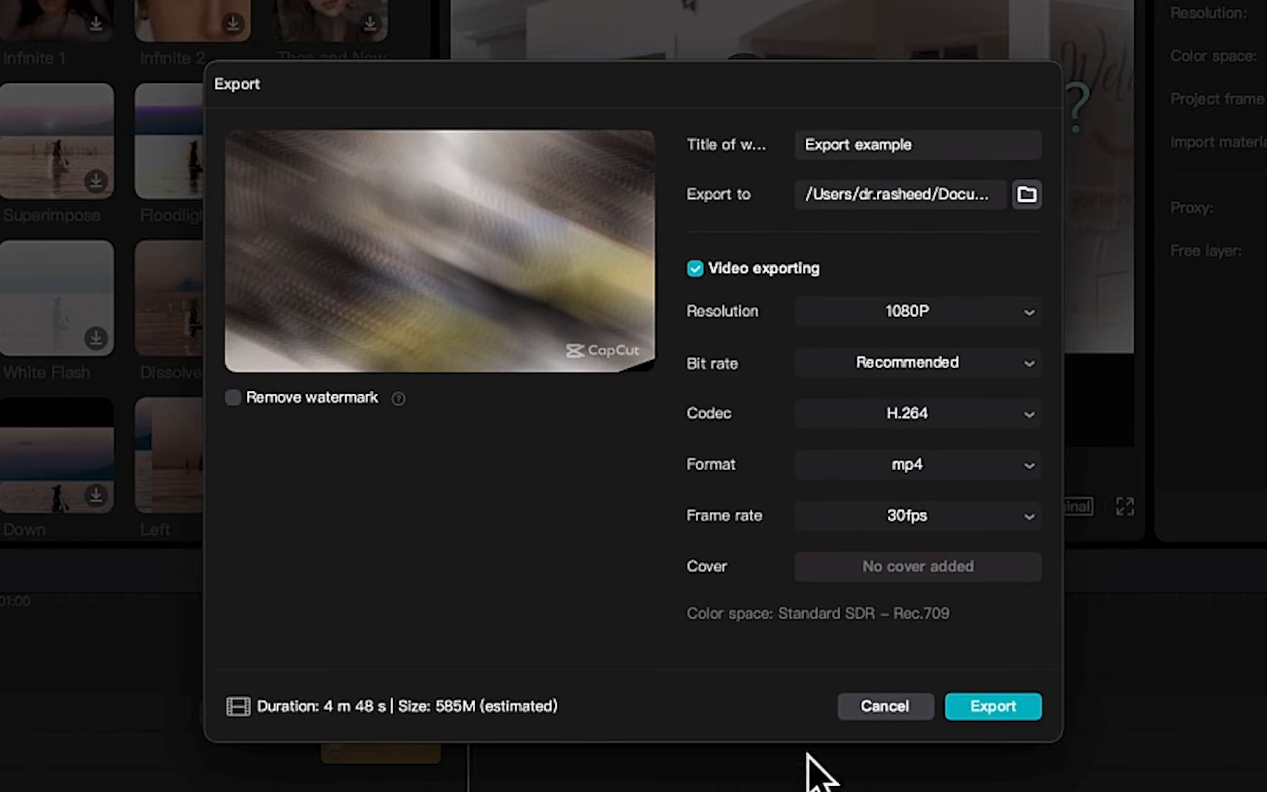
{"action": "mouse_move", "coordinate": [1035, 750]}
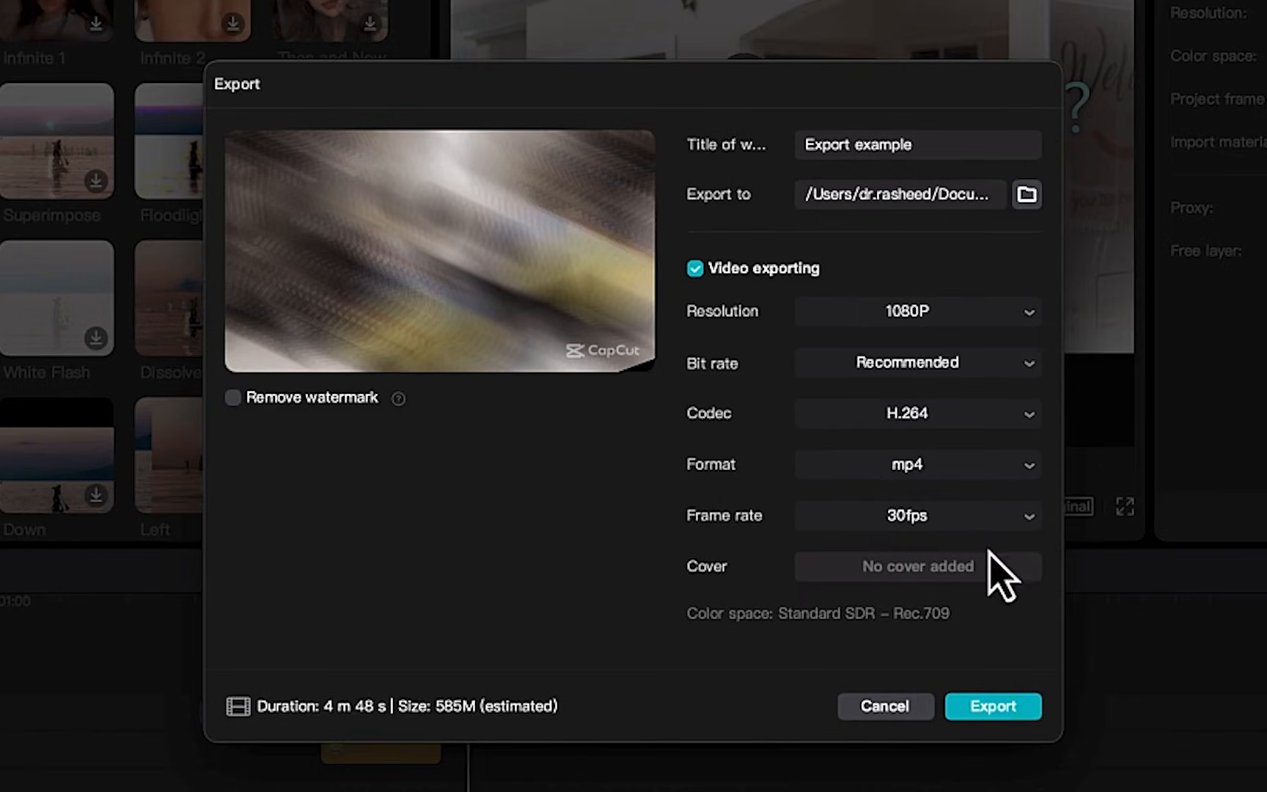
{"action": "mouse_move", "coordinate": [1031, 509]}
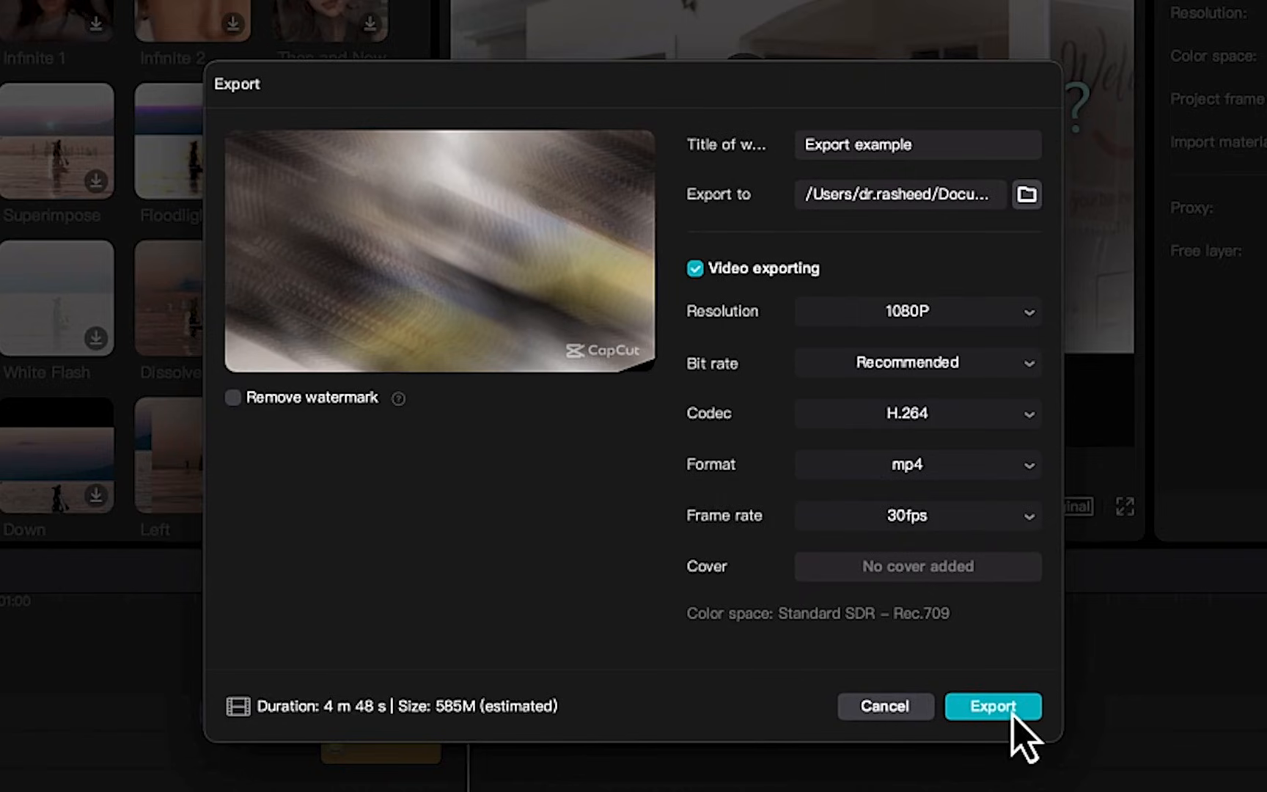
- Start exporting 'Export example' as a 1080P H.264 mp4
{"action": "left_click", "coordinate": [992, 705]}
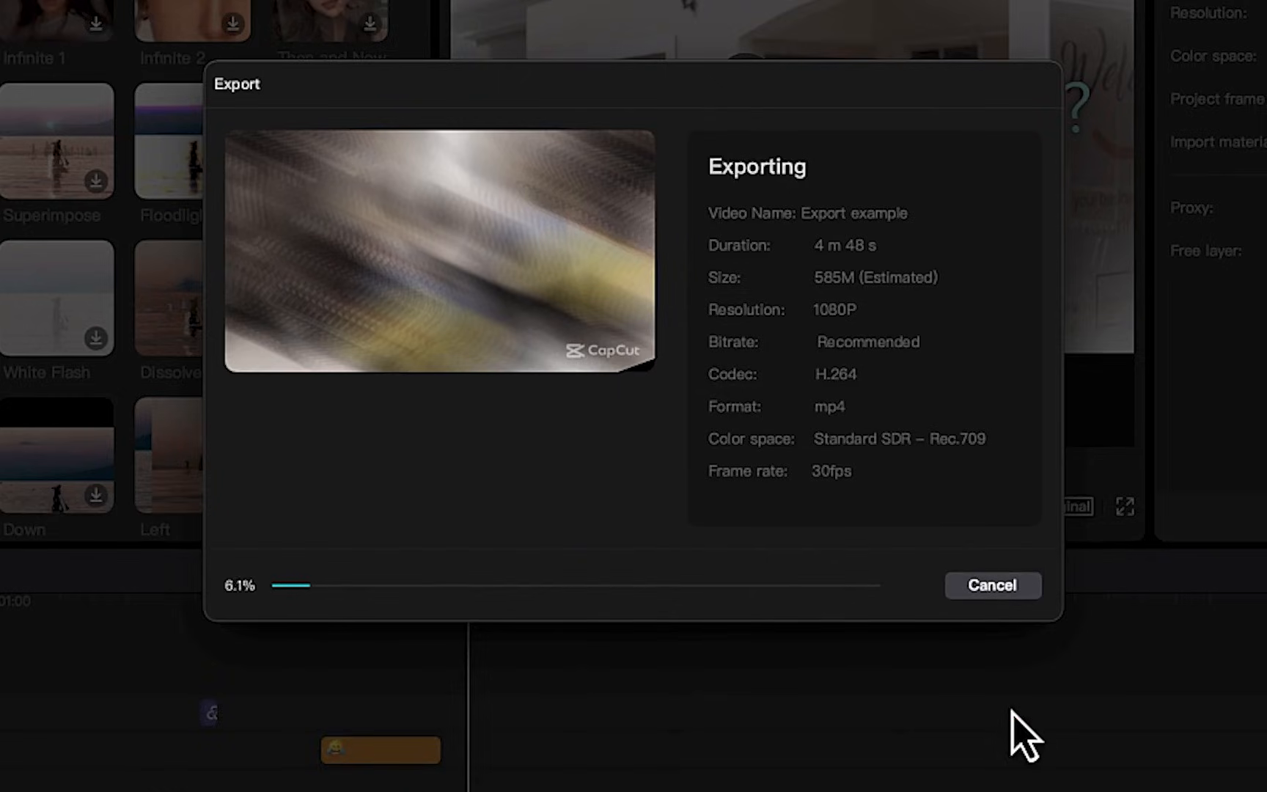
{"action": "mouse_move", "coordinate": [881, 743]}
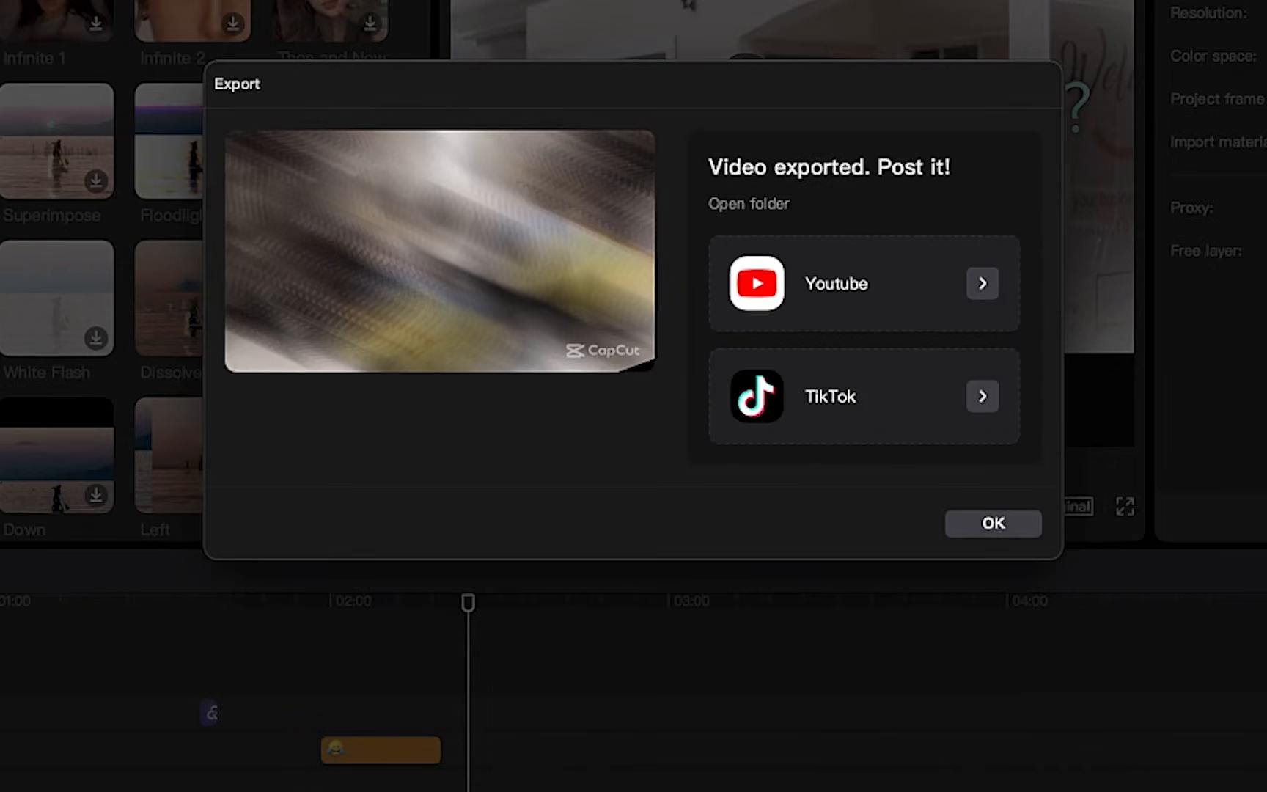
{"action": "mouse_move", "coordinate": [780, 242]}
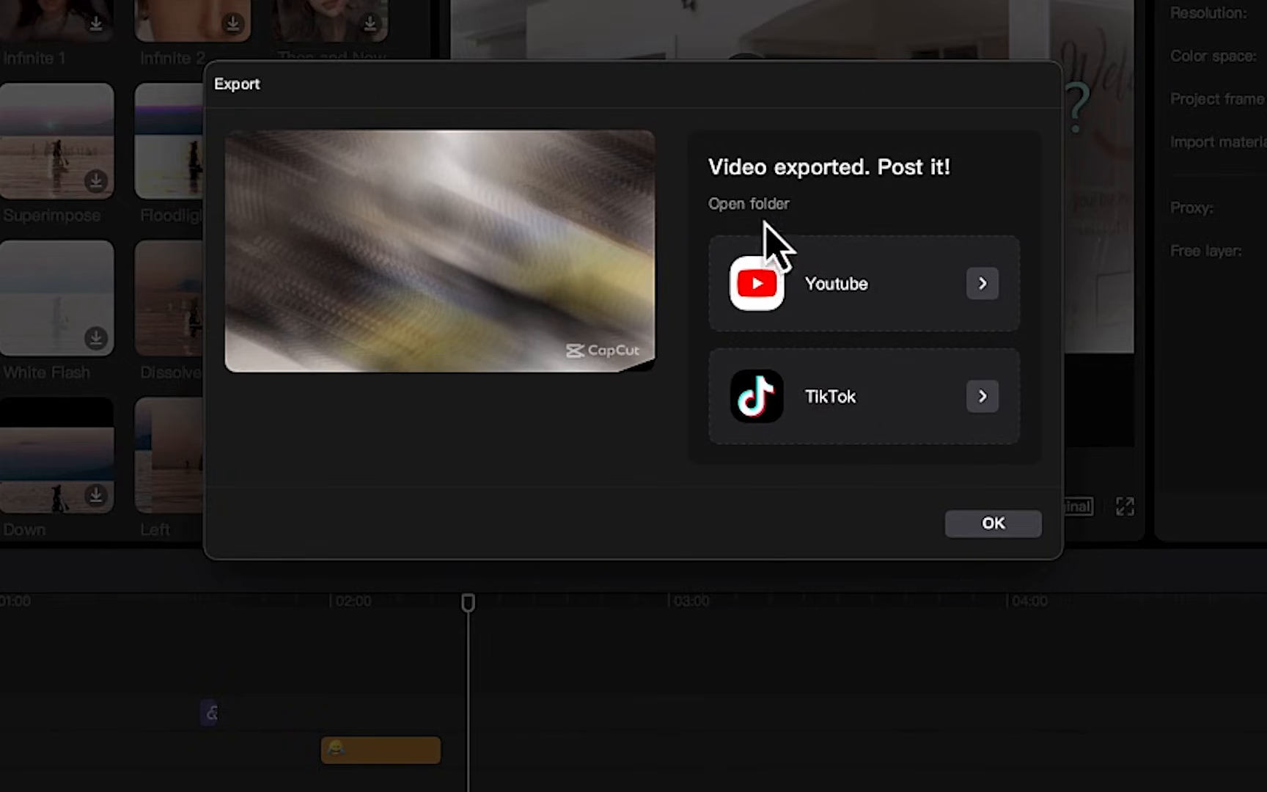
{"action": "mouse_move", "coordinate": [823, 218]}
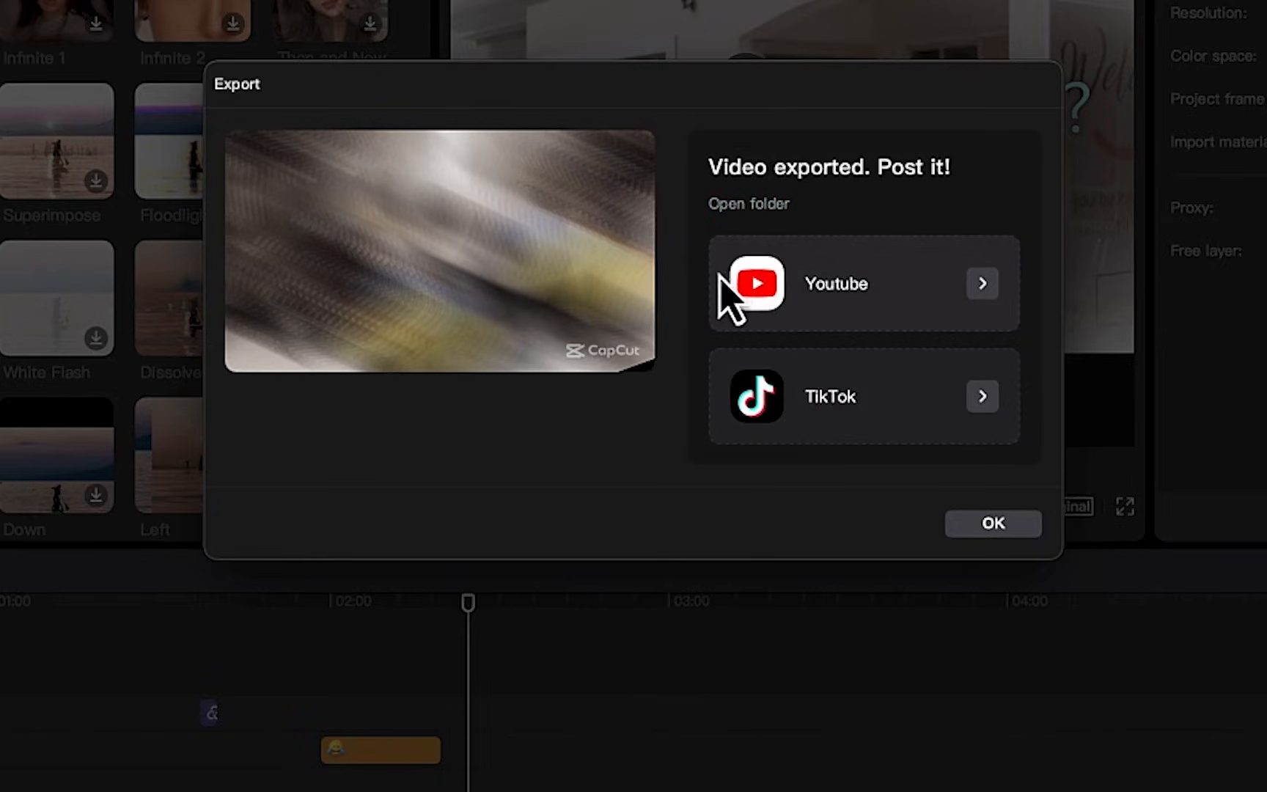
{"action": "mouse_move", "coordinate": [849, 315]}
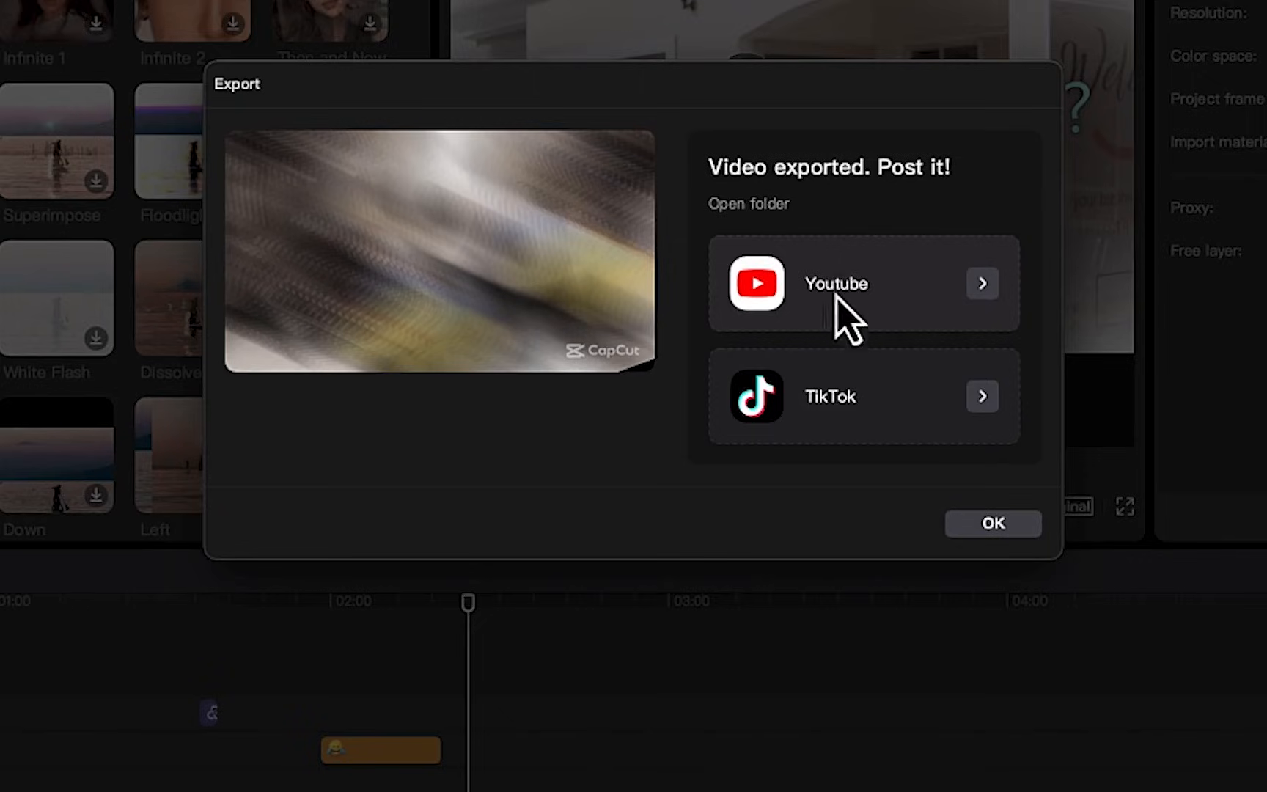